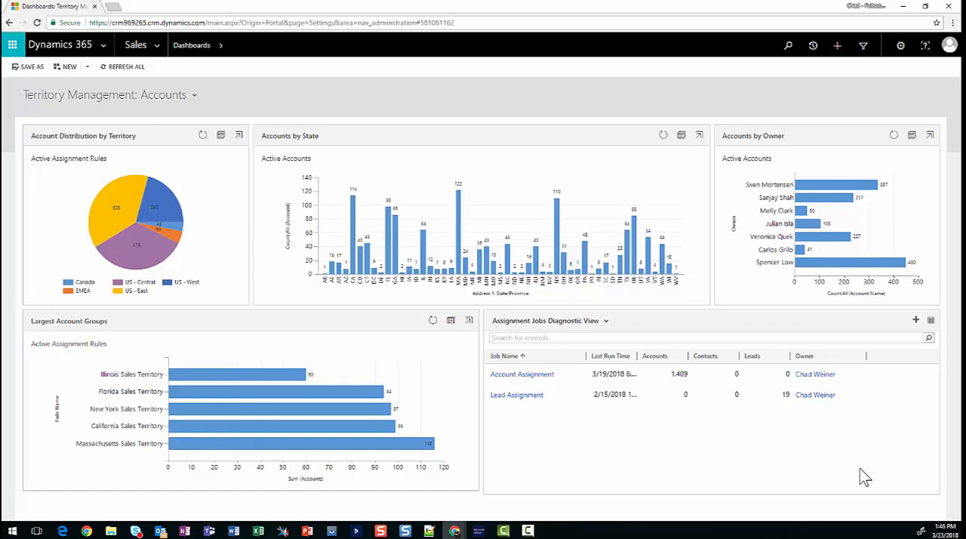
mouse_move(547, 464)
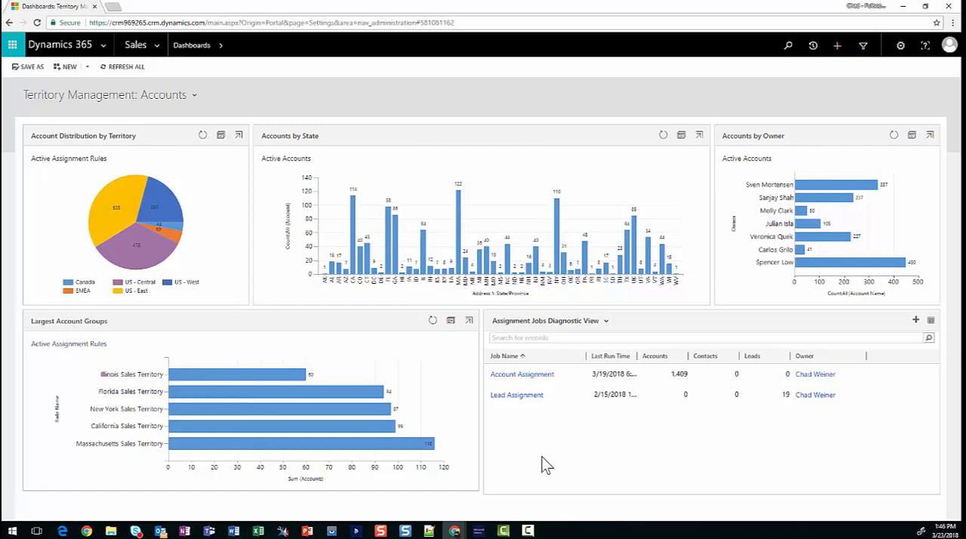
mouse_move(114, 222)
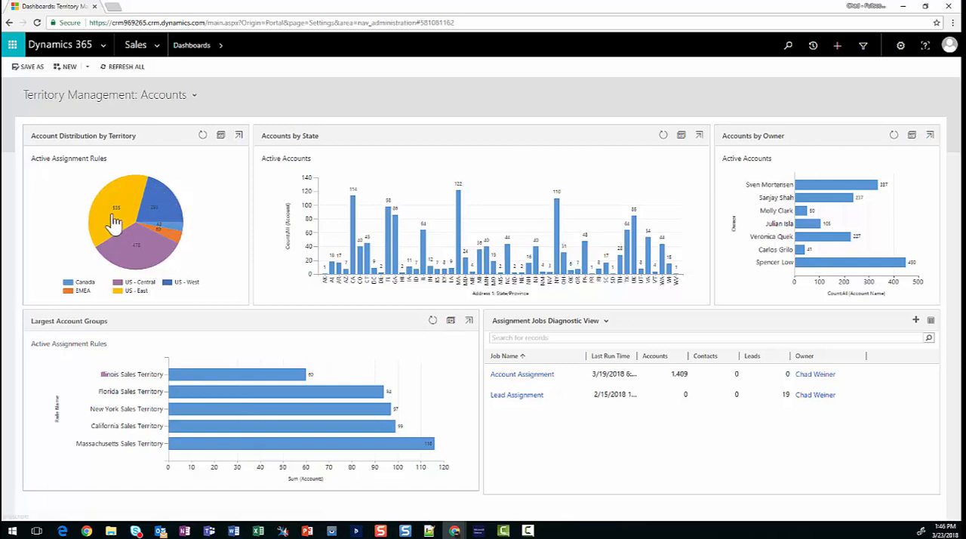
mouse_move(118, 155)
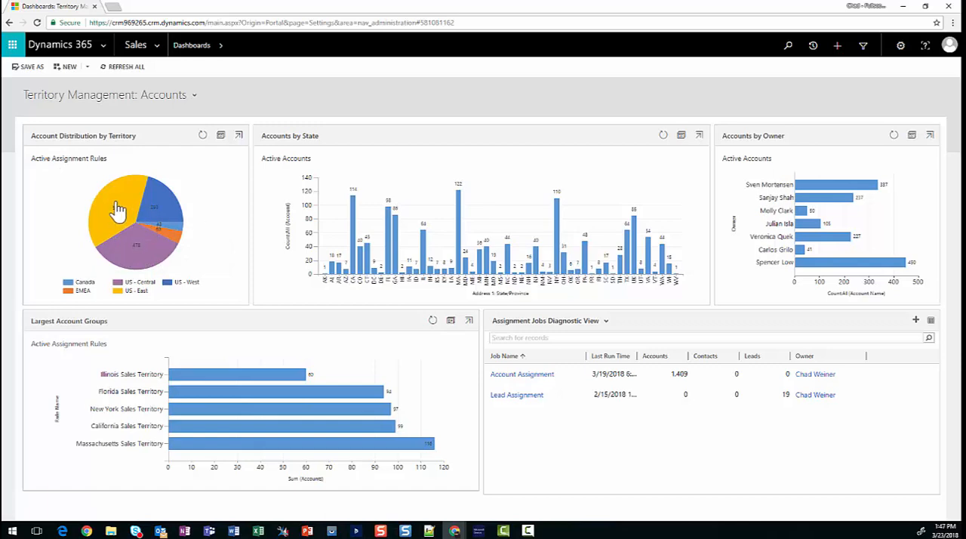
mouse_move(118, 209)
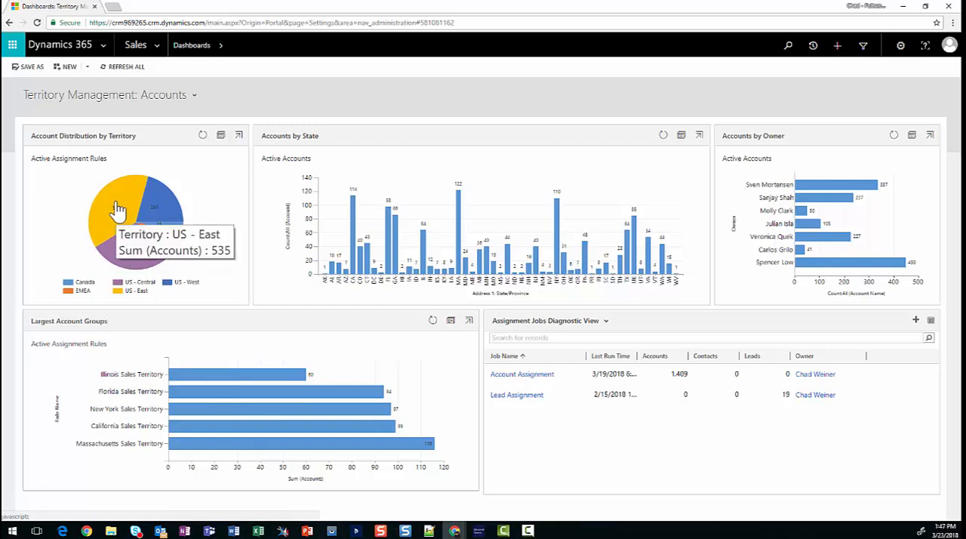
mouse_move(121, 311)
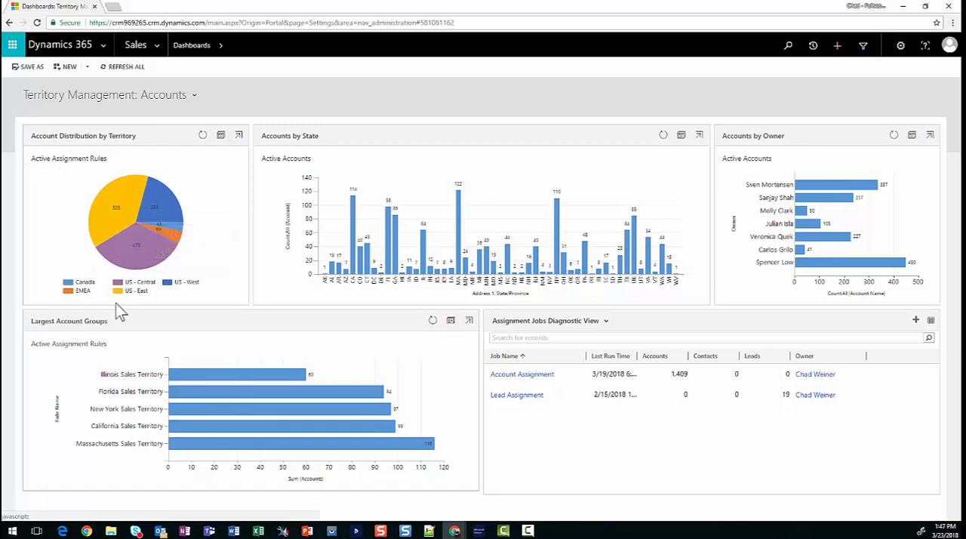
mouse_move(165, 232)
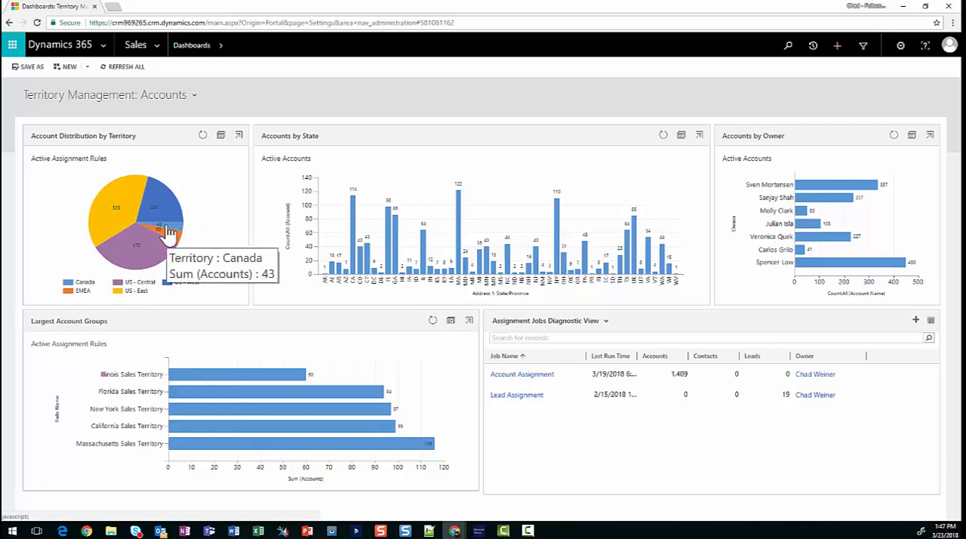
mouse_move(285, 253)
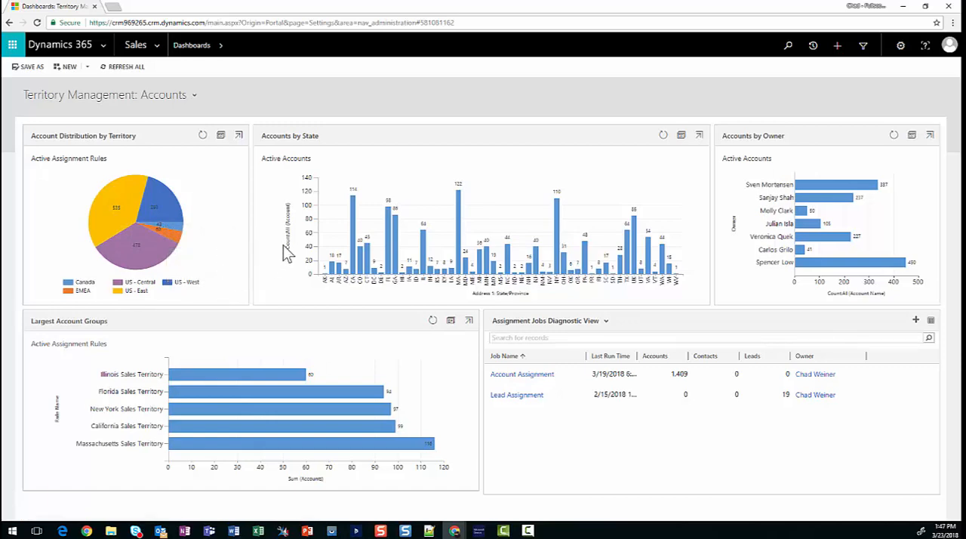
mouse_move(361, 281)
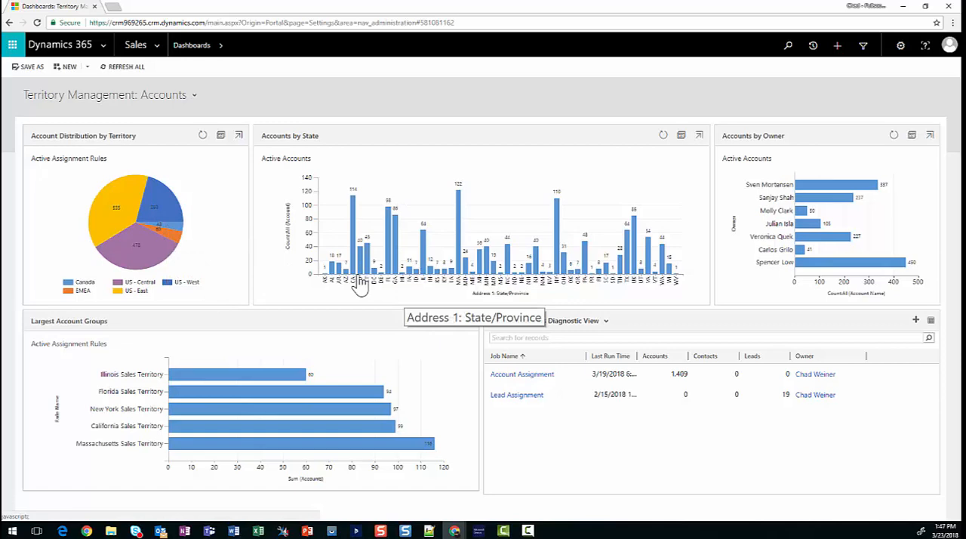
mouse_move(496, 293)
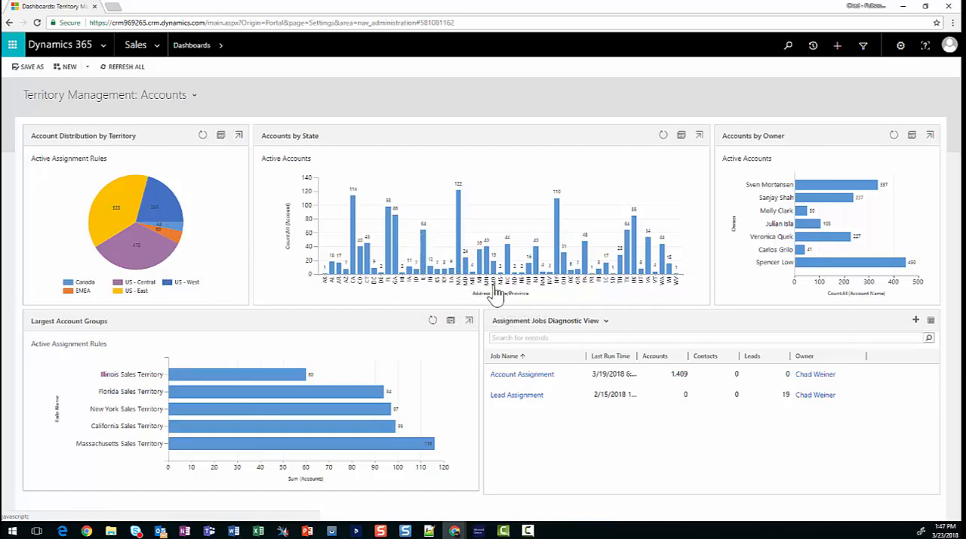
mouse_move(650, 295)
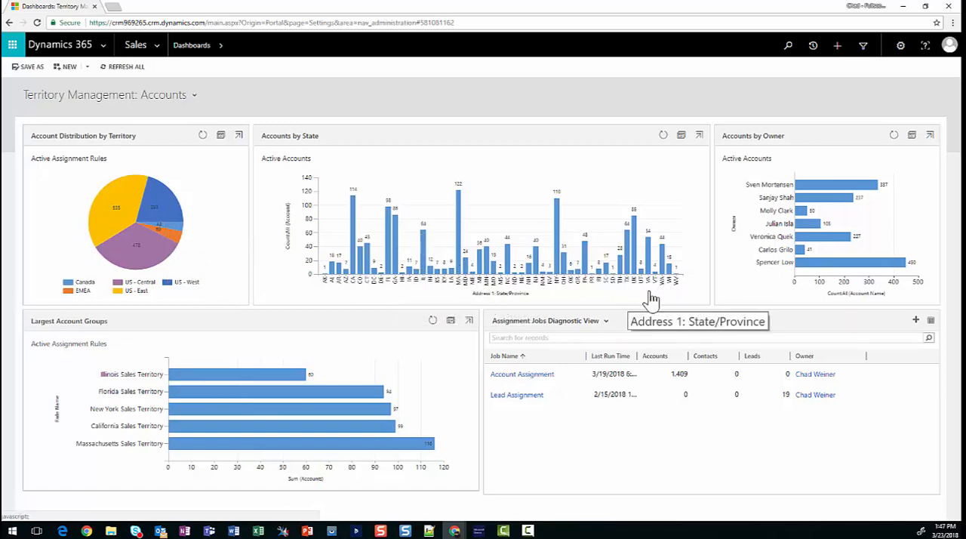
mouse_move(352, 214)
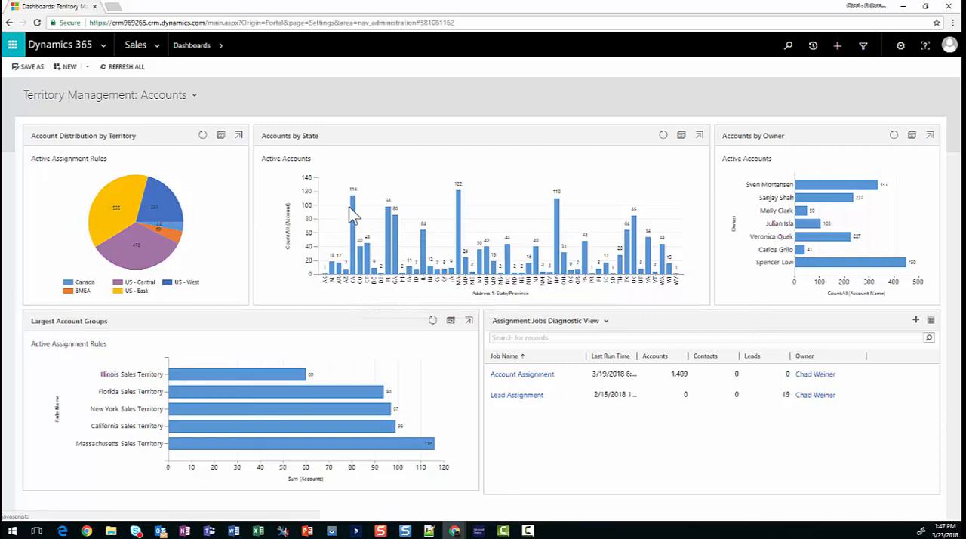
mouse_move(448, 264)
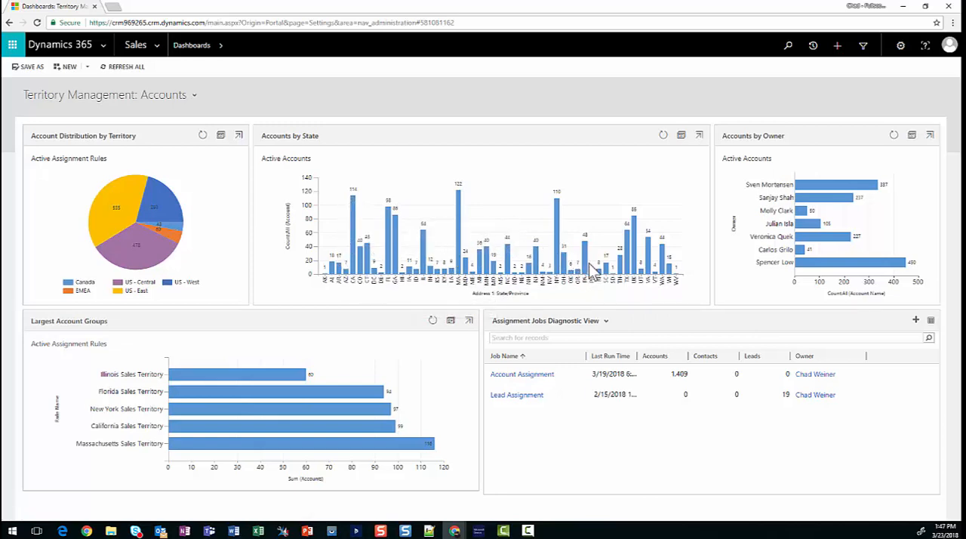
mouse_move(750, 237)
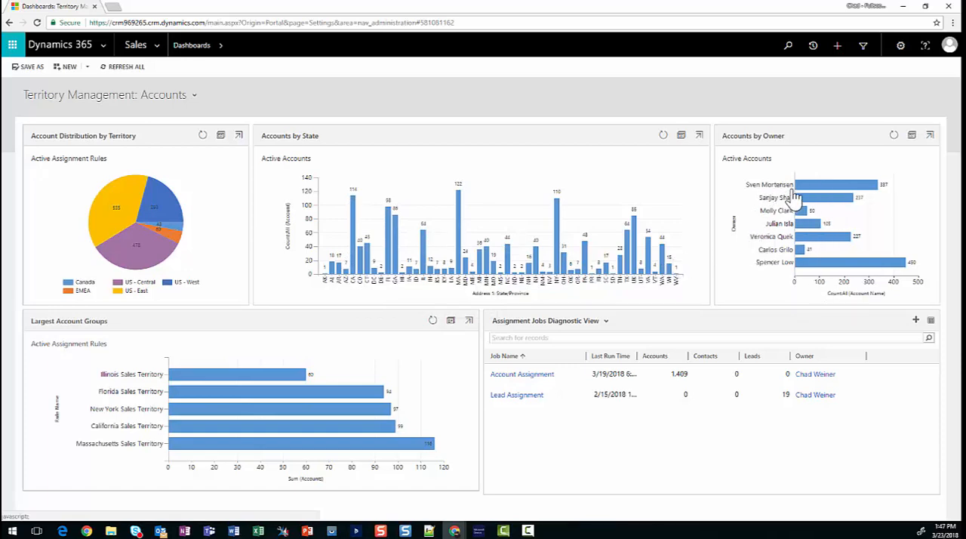
mouse_move(800, 304)
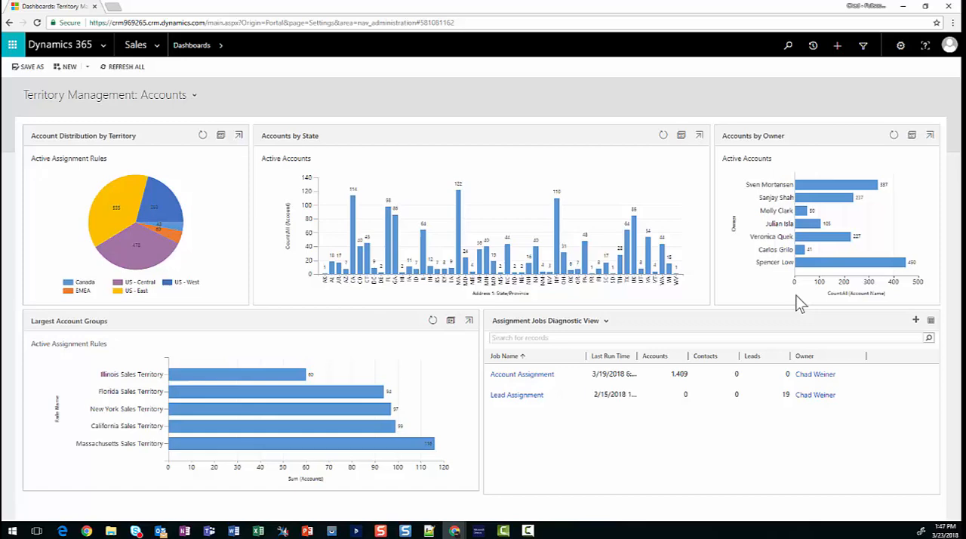
mouse_move(802, 266)
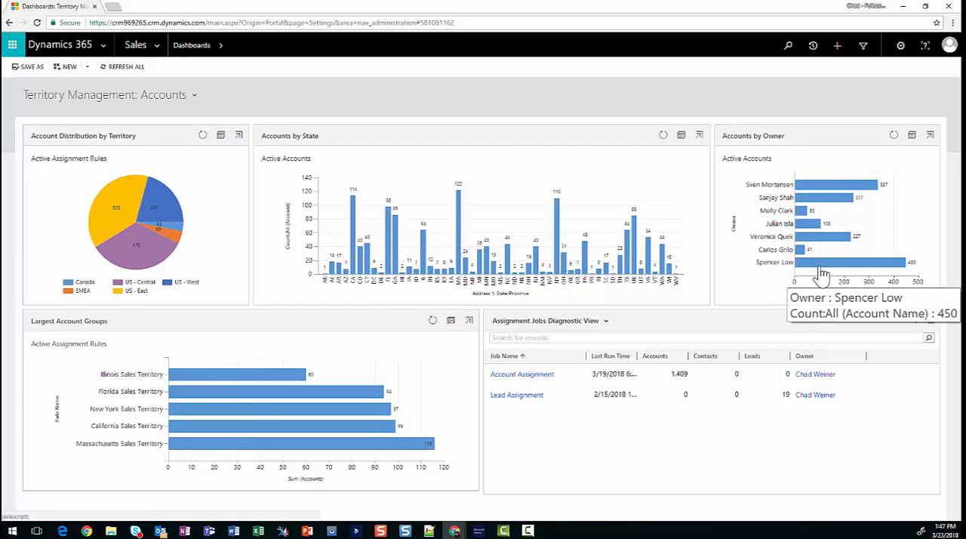
mouse_move(788, 451)
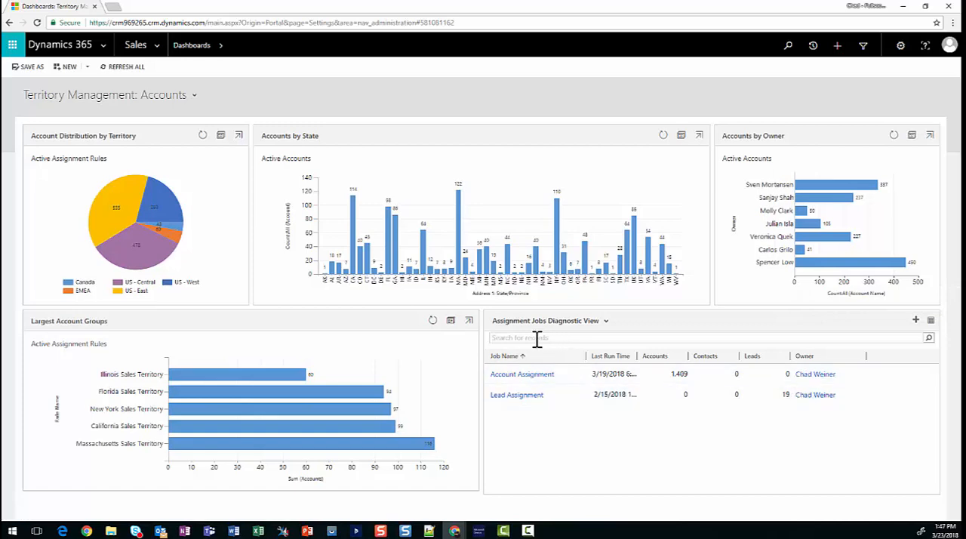
mouse_move(313, 381)
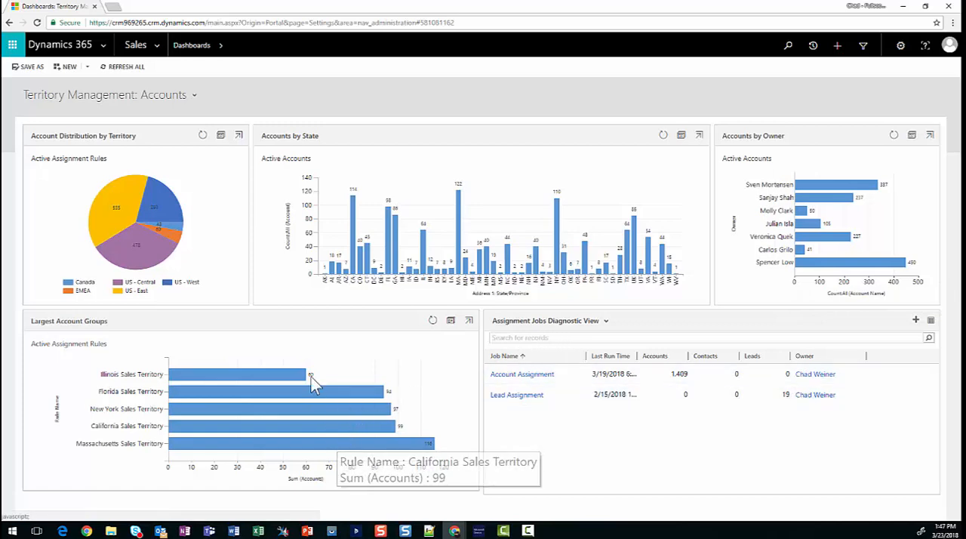
mouse_move(540, 434)
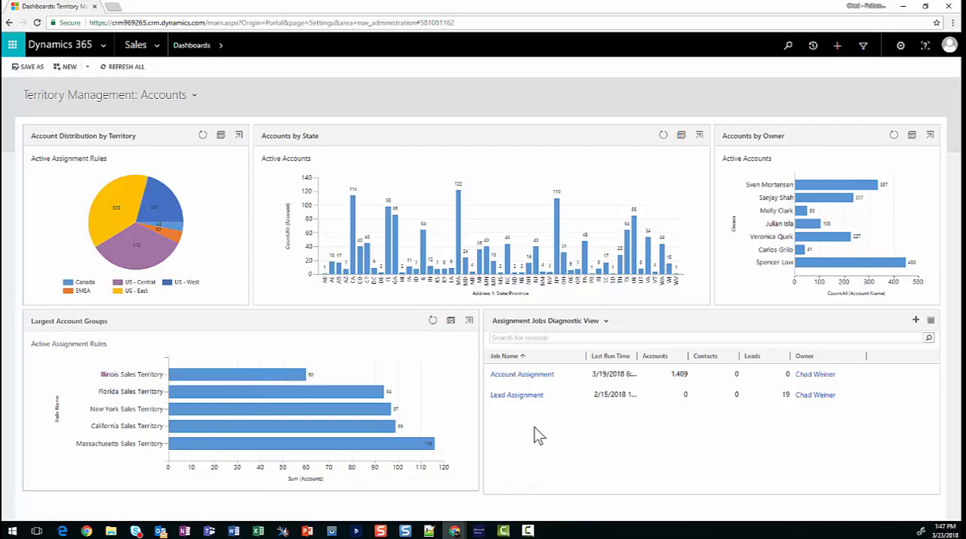
mouse_move(228, 381)
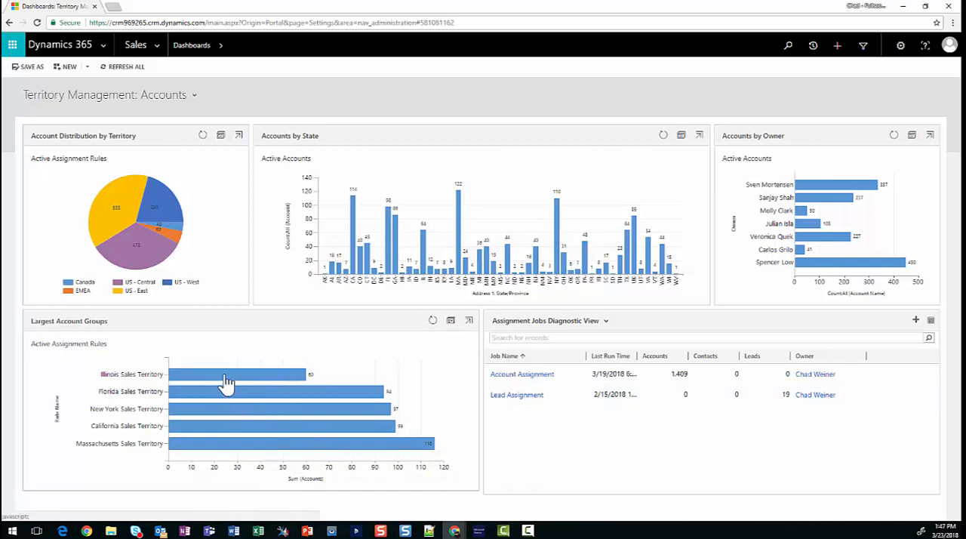
mouse_move(151, 457)
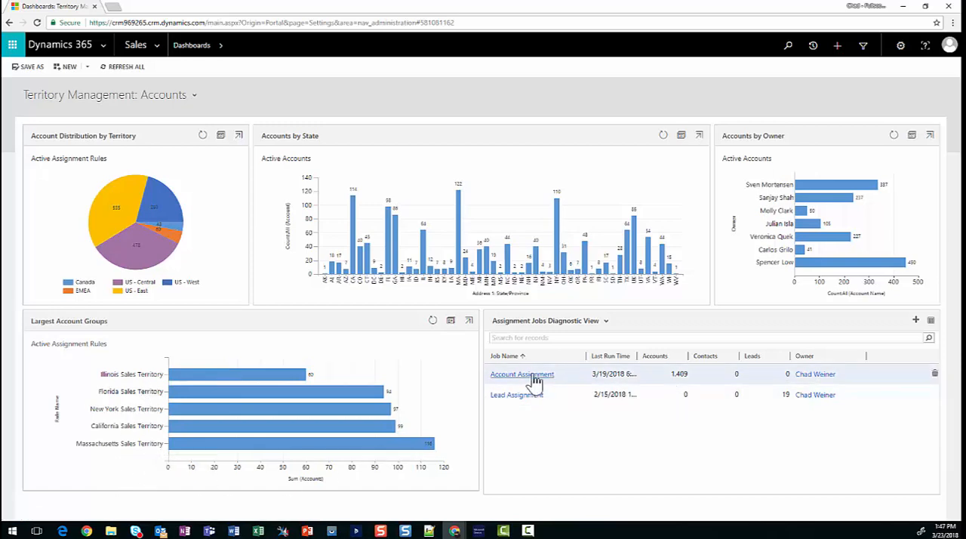
mouse_move(532, 395)
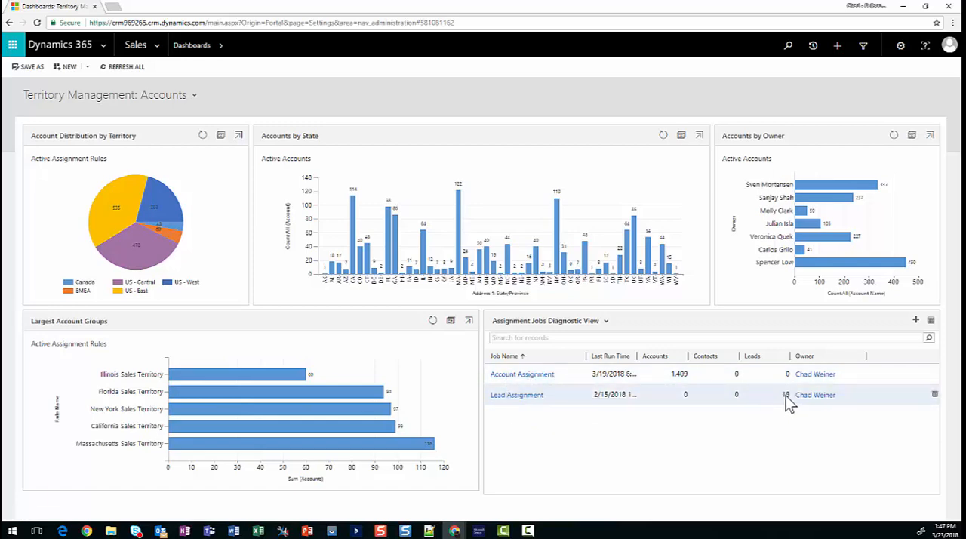
mouse_move(687, 381)
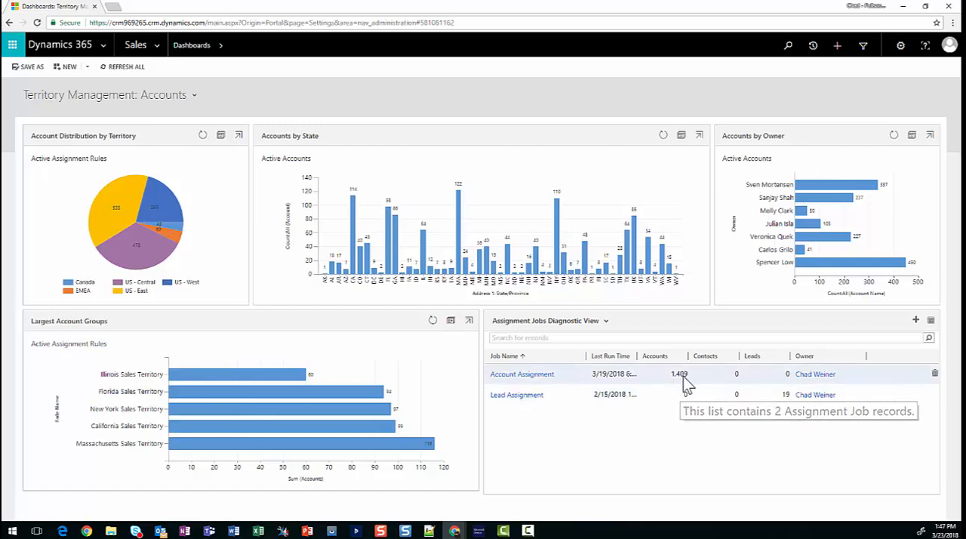
mouse_move(566, 396)
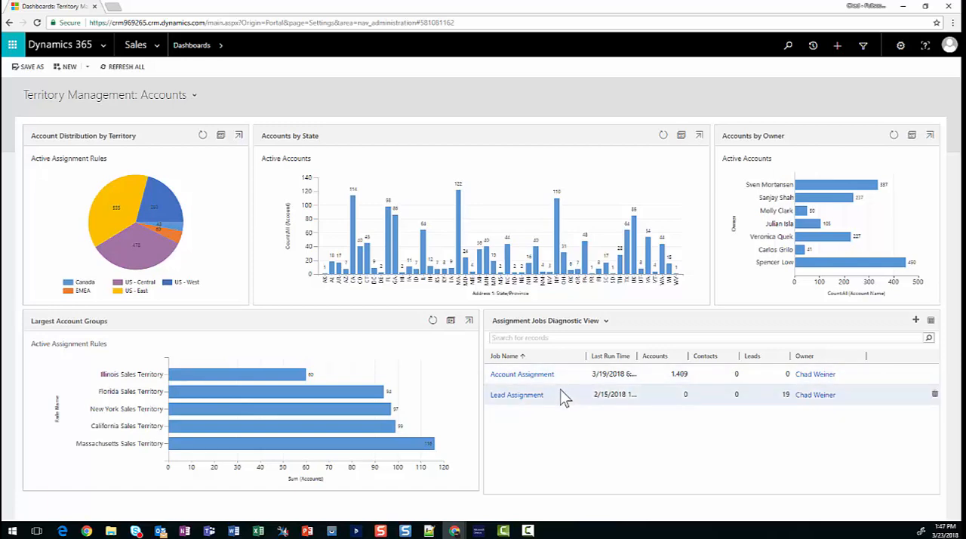
mouse_move(522, 374)
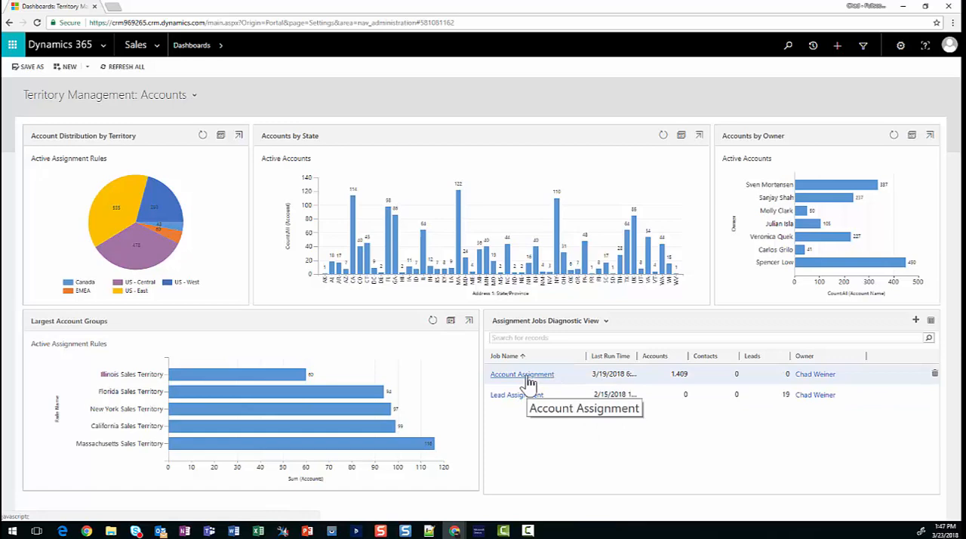
Open the Account Assignment job from the Assignment Jobs Diagnostic View on the dashboard
left_click(521, 374)
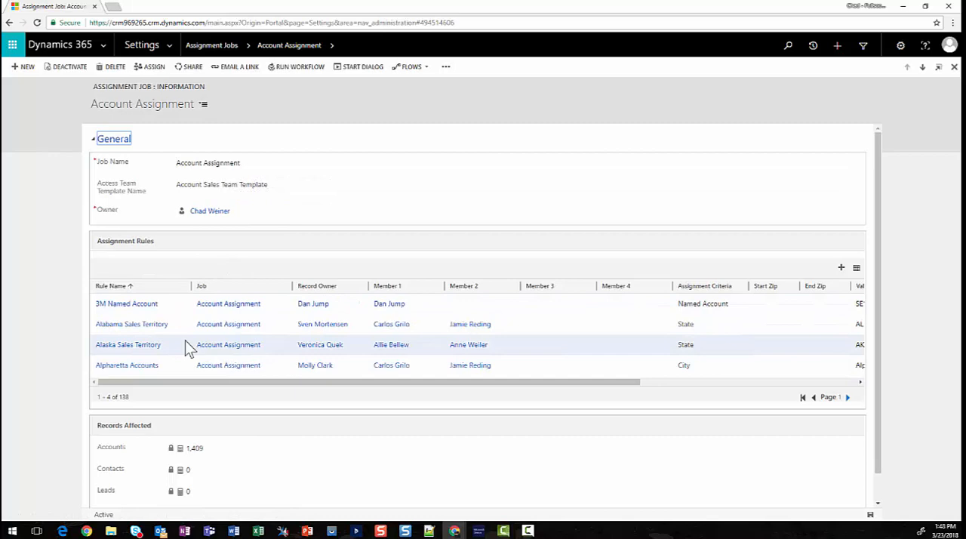
mouse_move(215, 386)
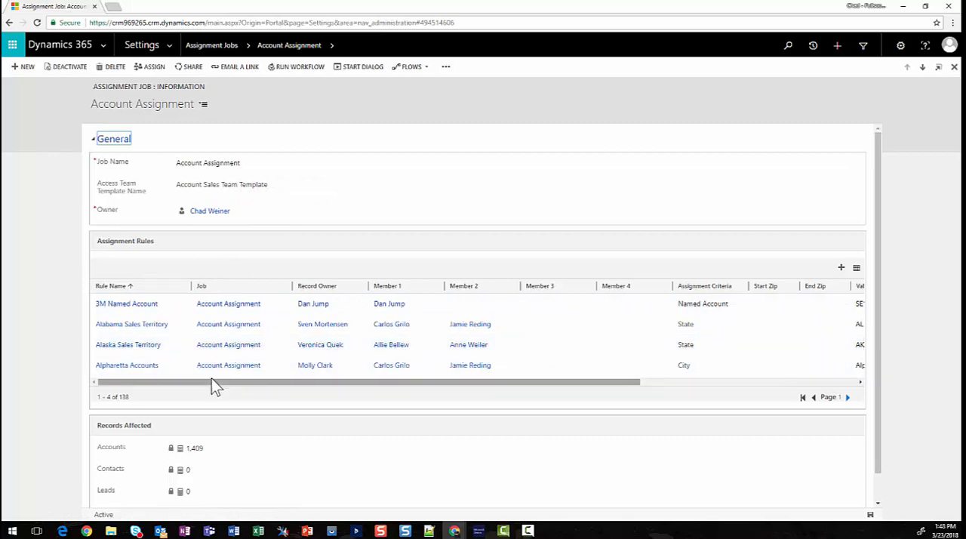
mouse_move(208, 368)
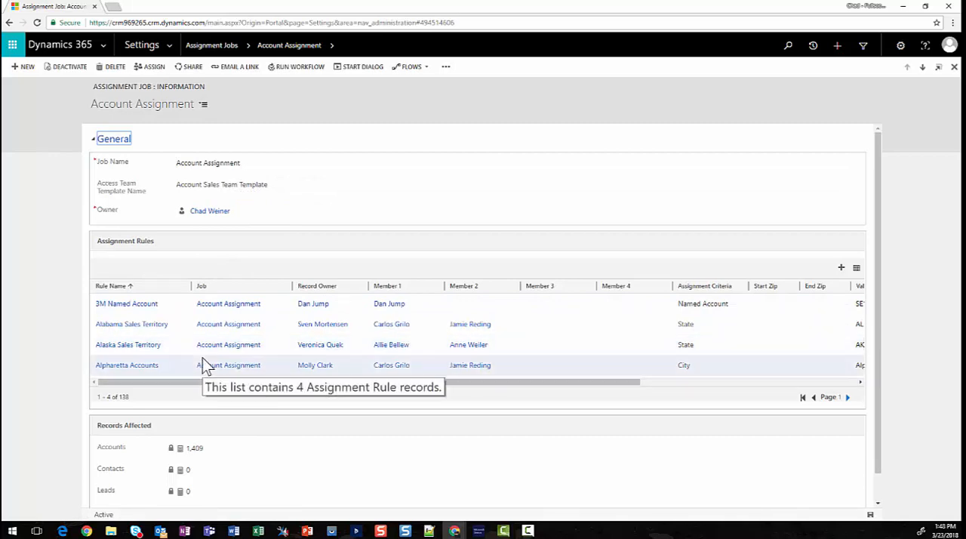
mouse_move(147, 332)
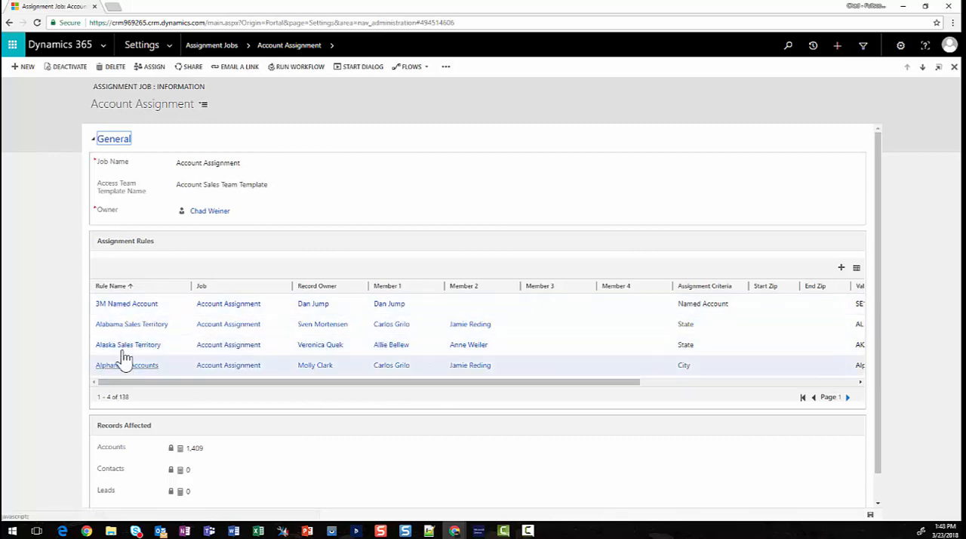
mouse_move(126, 303)
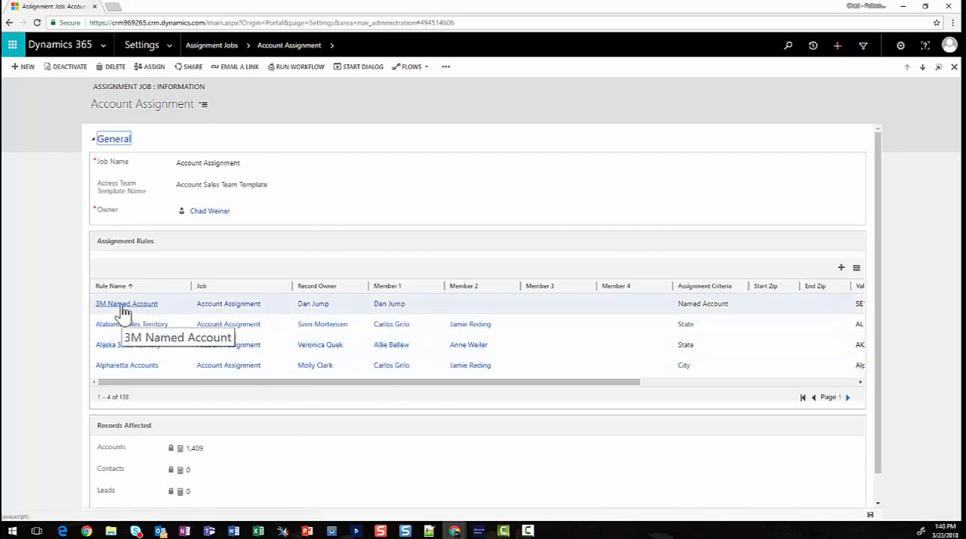
mouse_move(131, 324)
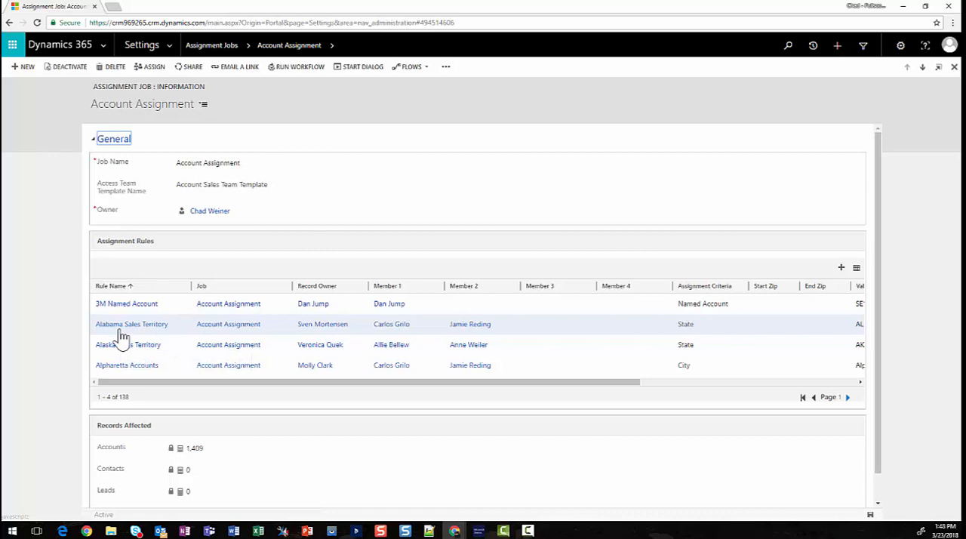
mouse_move(131, 324)
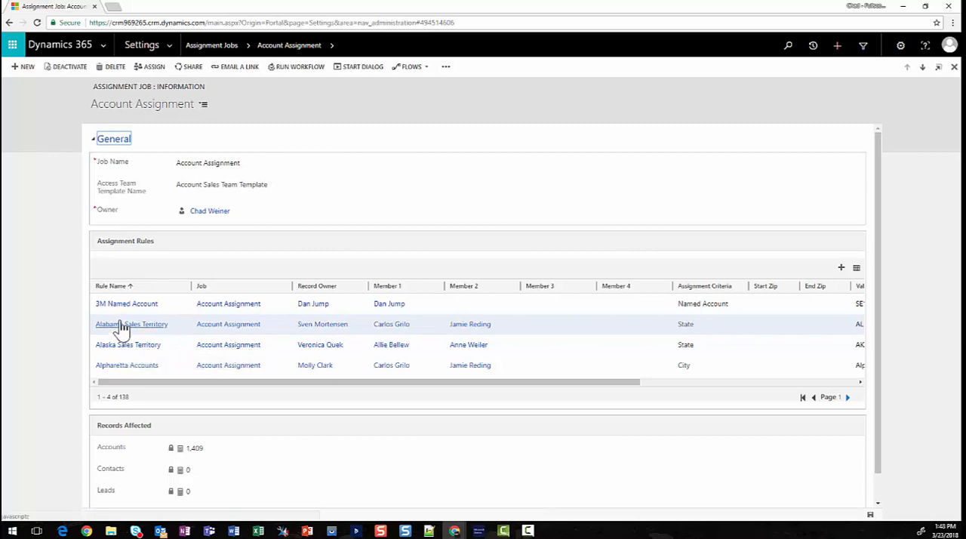
mouse_move(126, 303)
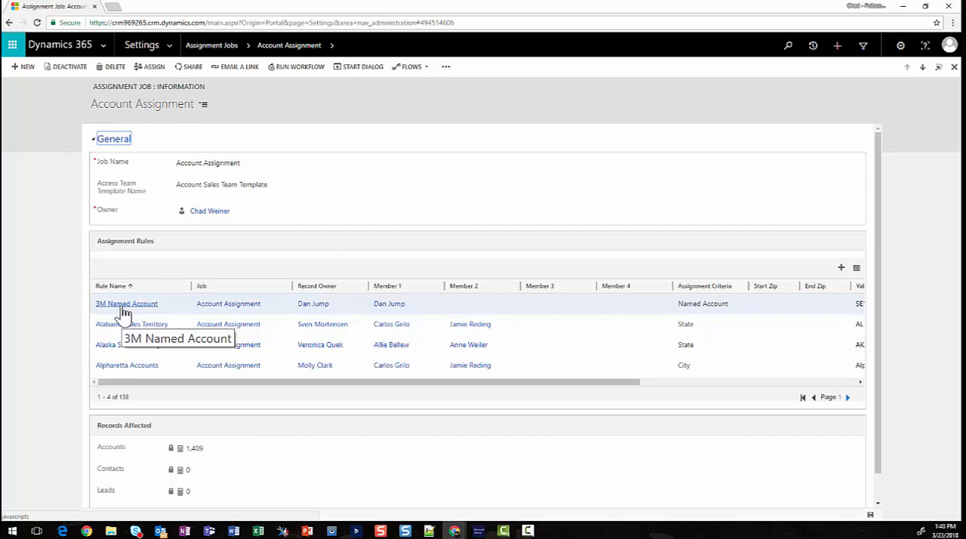
mouse_move(201, 330)
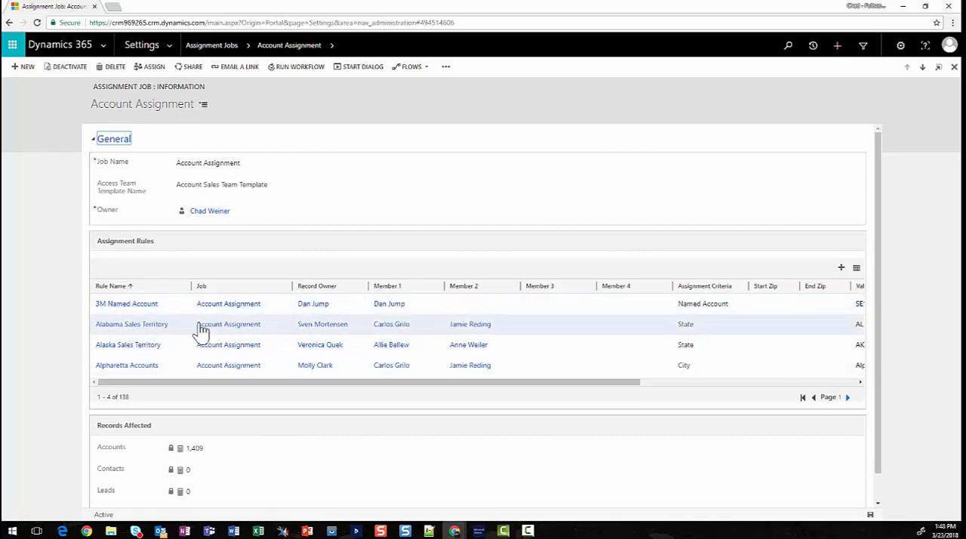
Scroll the Account Assignment job past its rules to the 1,409 affected accounts
scroll("down", 3)
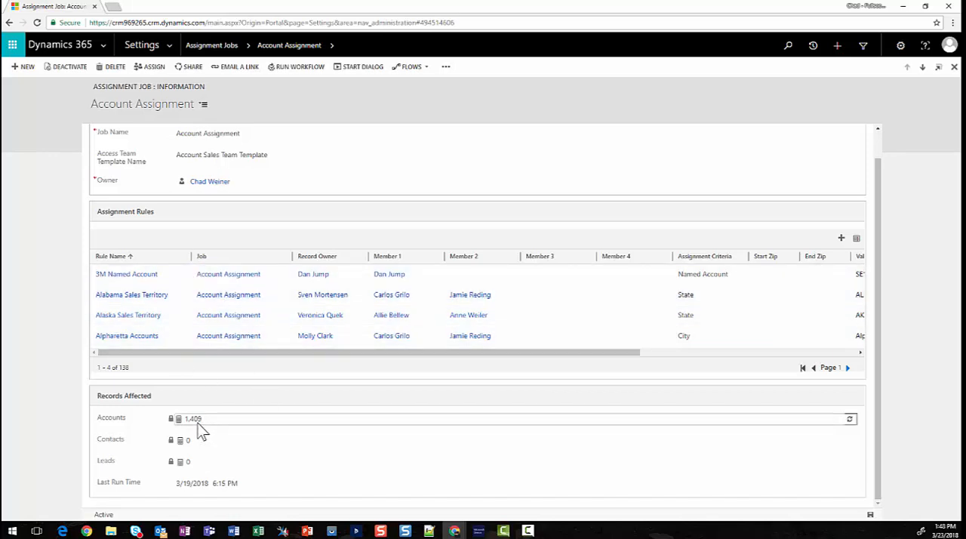
mouse_move(193, 418)
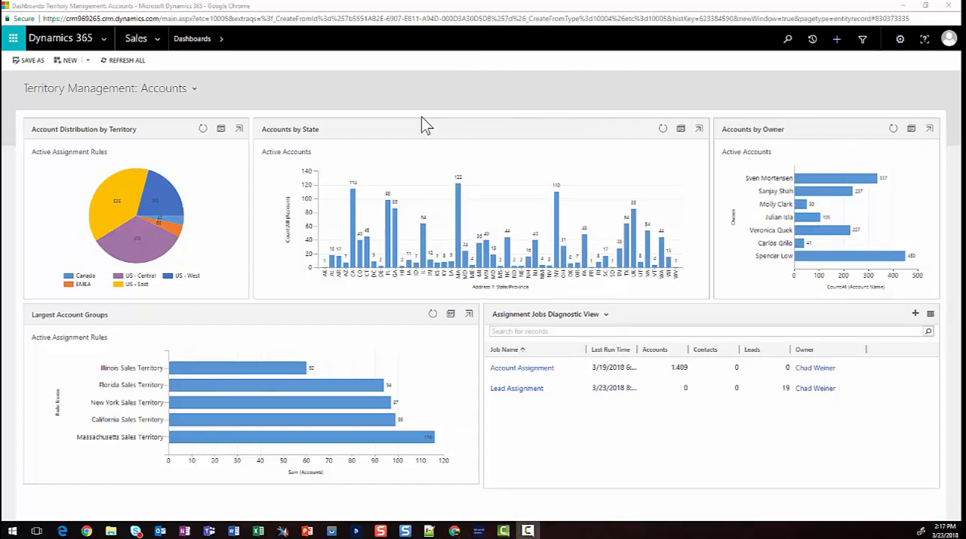
mouse_move(342, 140)
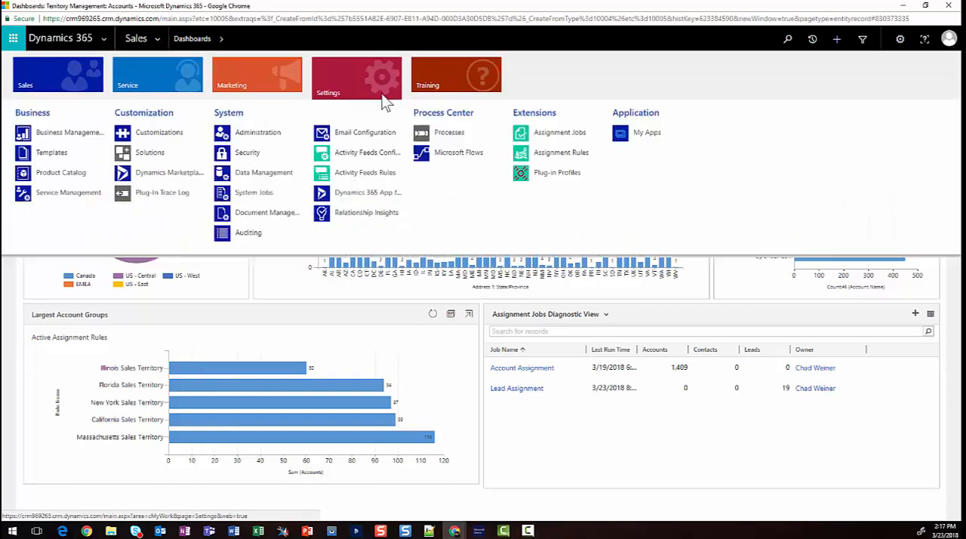
Go to Settings > Extensions > Assignment Jobs to list the active jobs
left_click(560, 132)
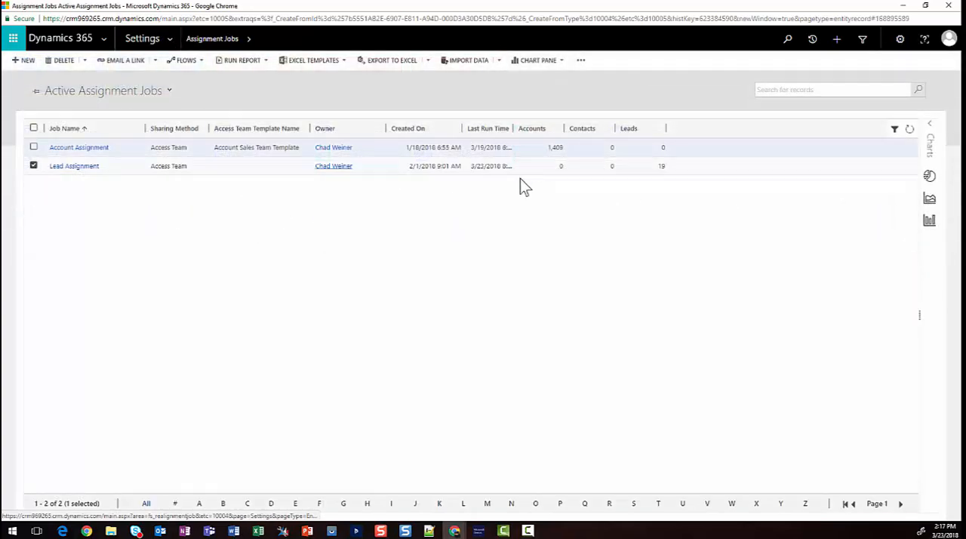
Open the Lead Assignment job and then its West postal-code rule
left_click(74, 165)
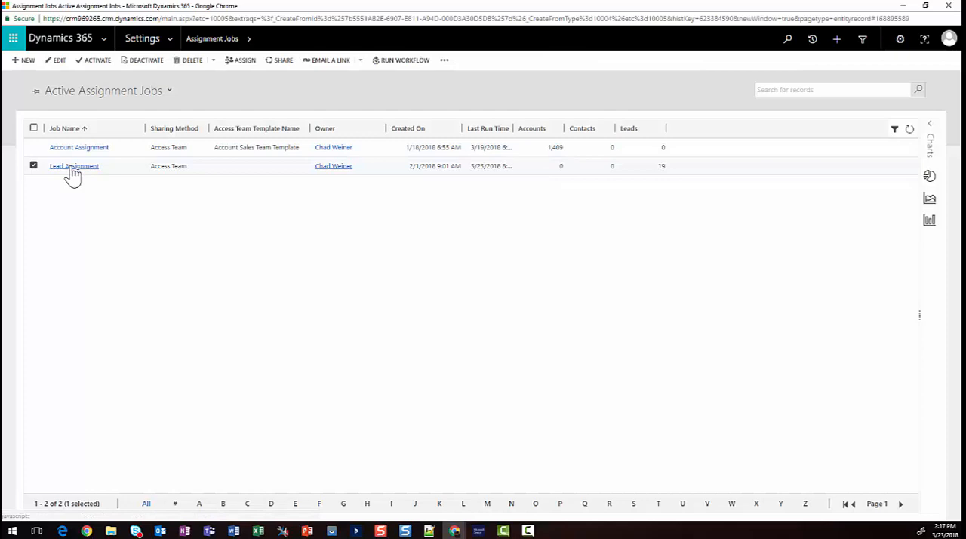
mouse_move(74, 165)
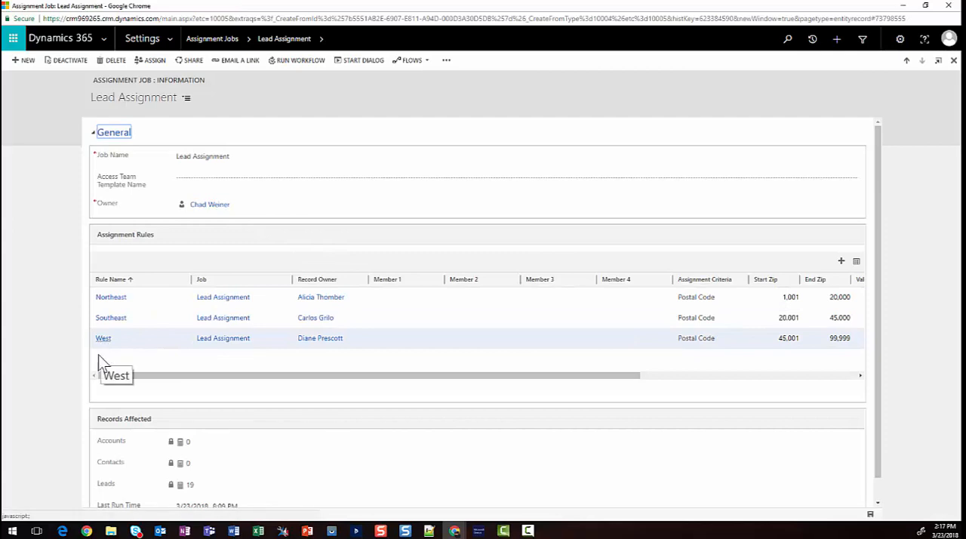
mouse_move(117, 266)
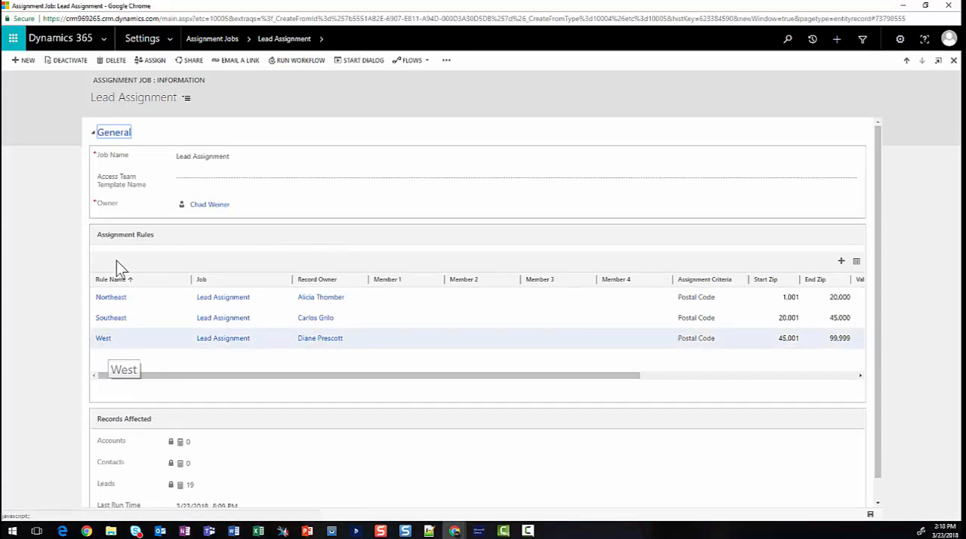
mouse_move(780, 350)
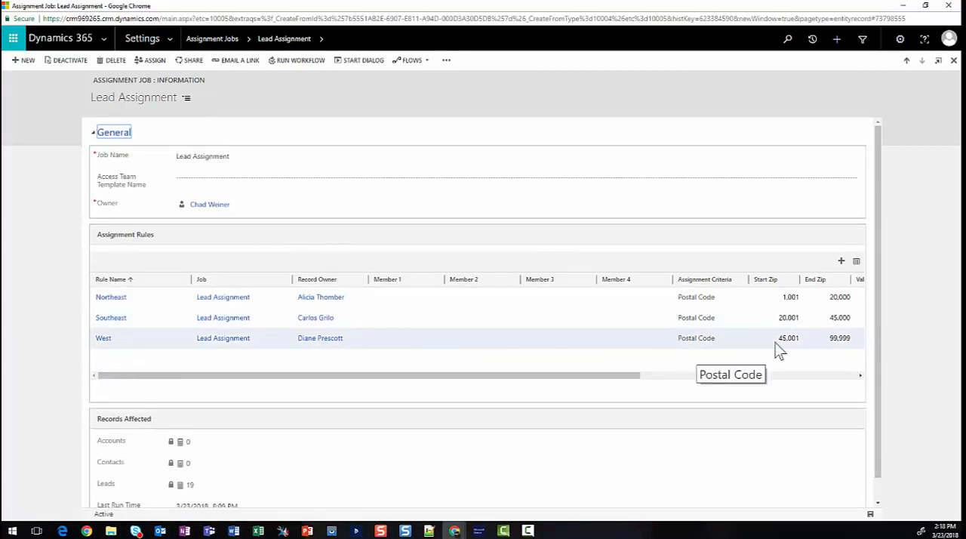
mouse_move(807, 348)
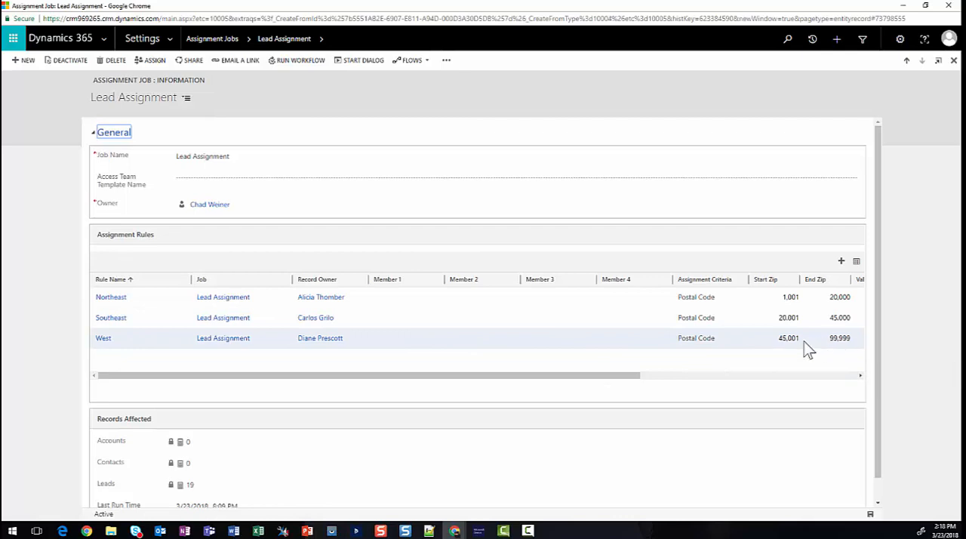
mouse_move(799, 354)
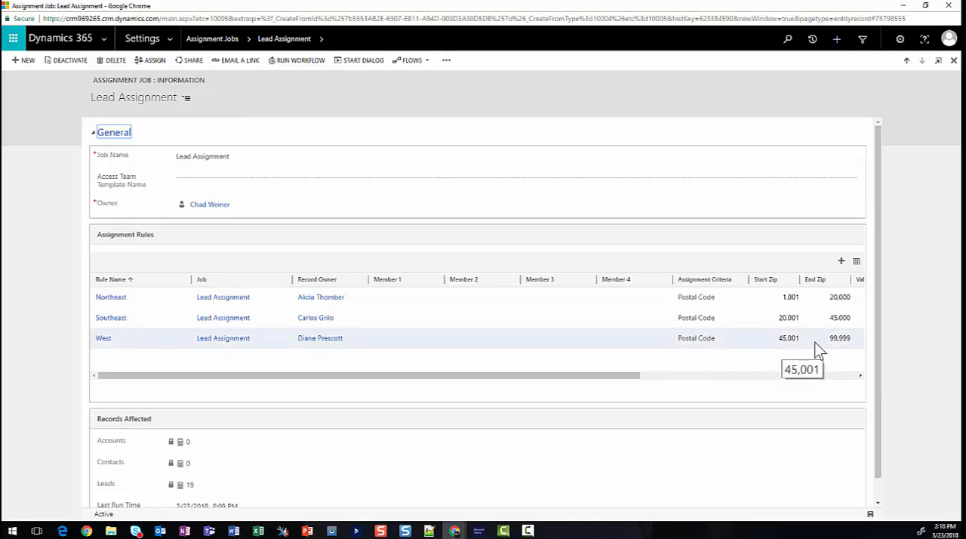
mouse_move(819, 351)
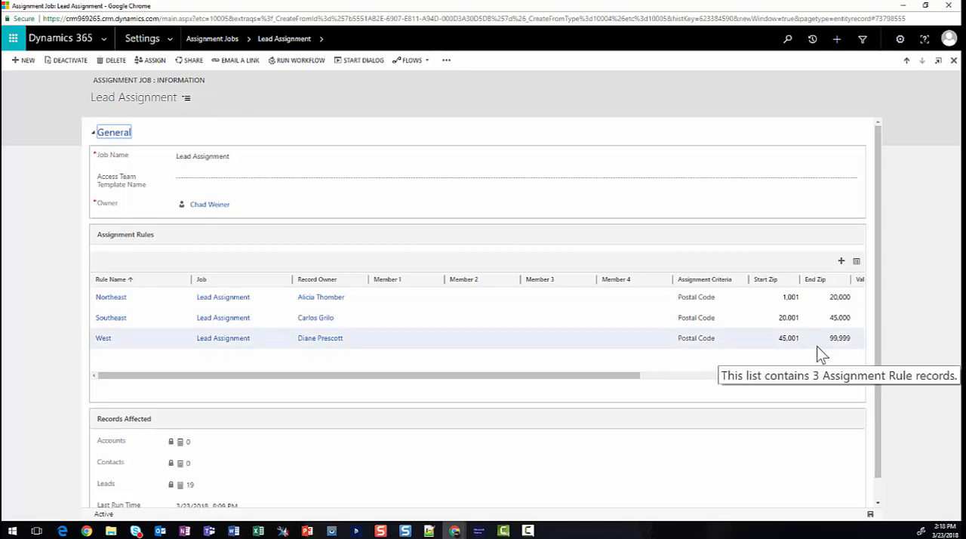
mouse_move(245, 359)
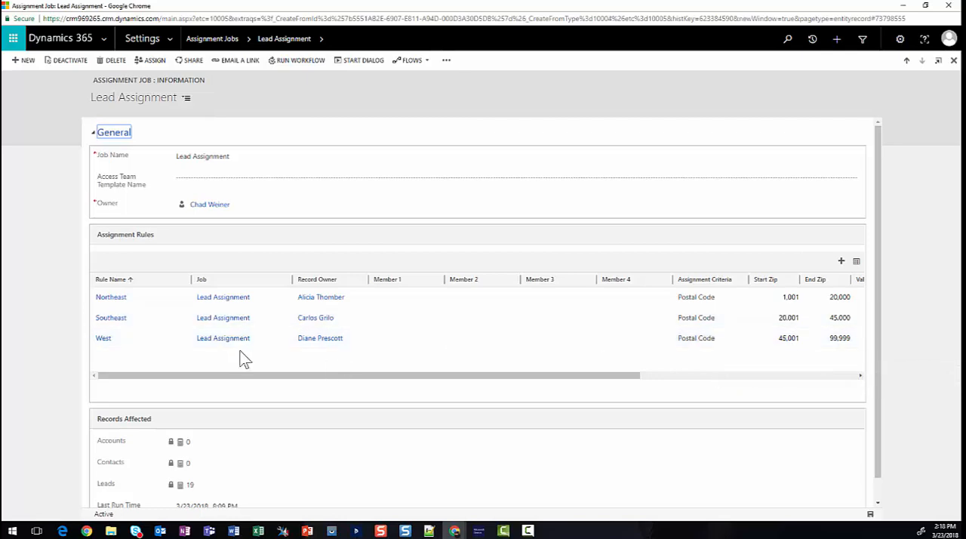
left_click(102, 337)
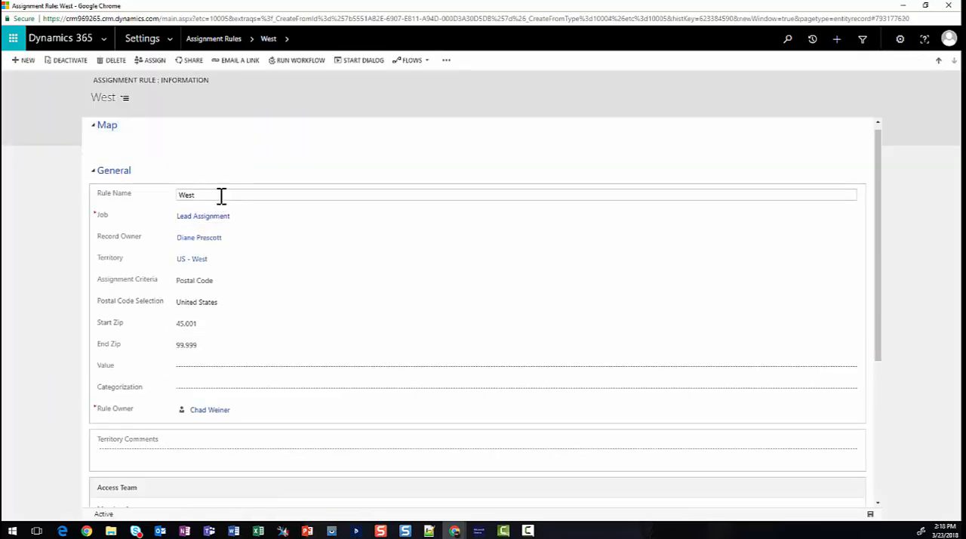
Rename the West rule to 'West - Diane' with end zip 79,999
type("- Diane")
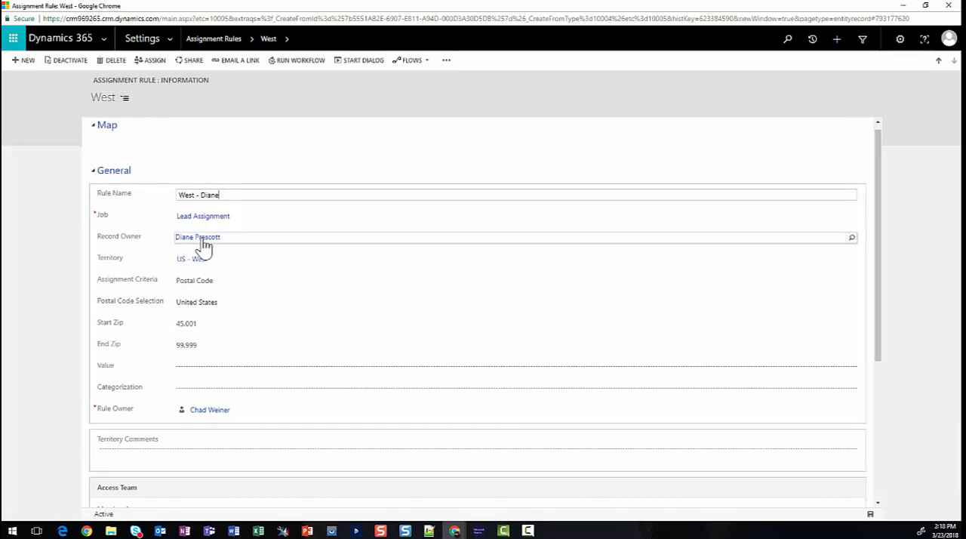
mouse_move(197, 237)
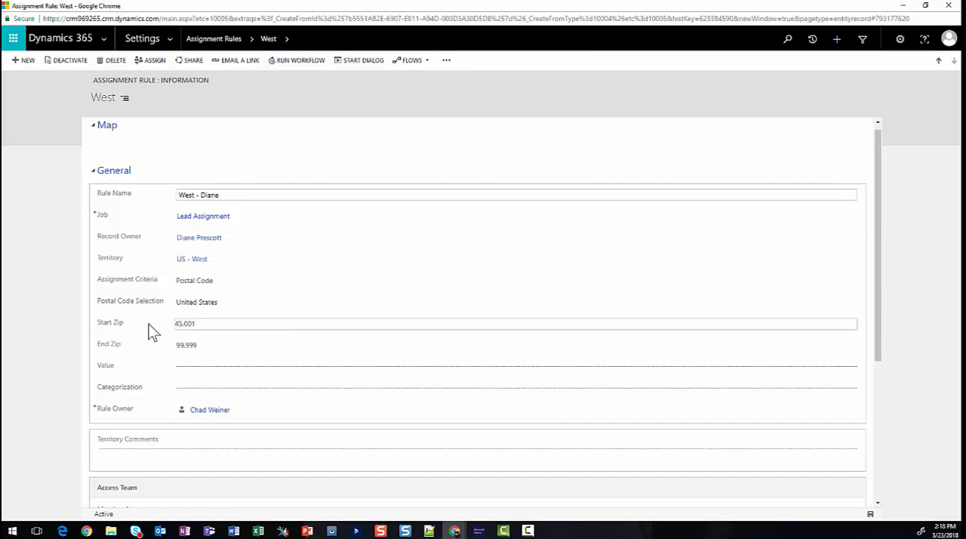
mouse_move(209, 351)
type("7")
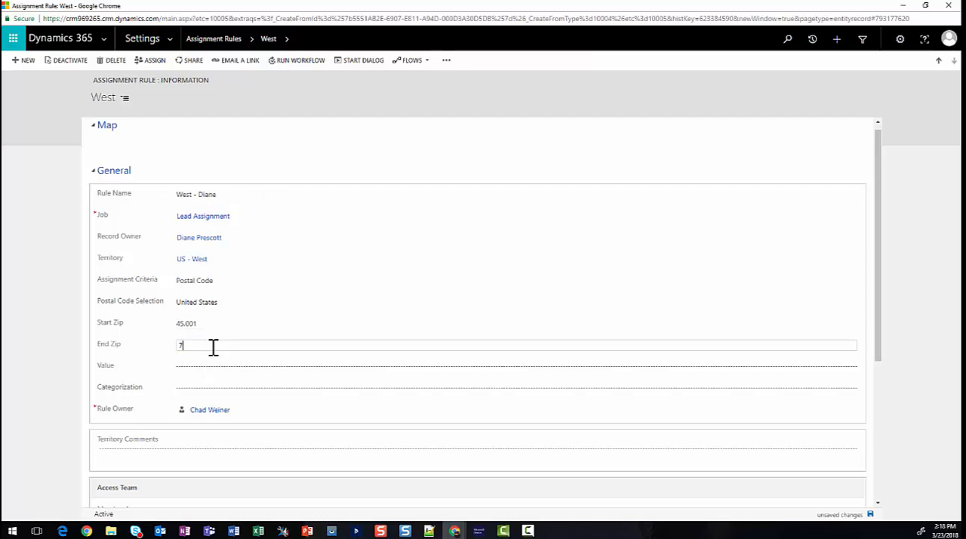
type("999")
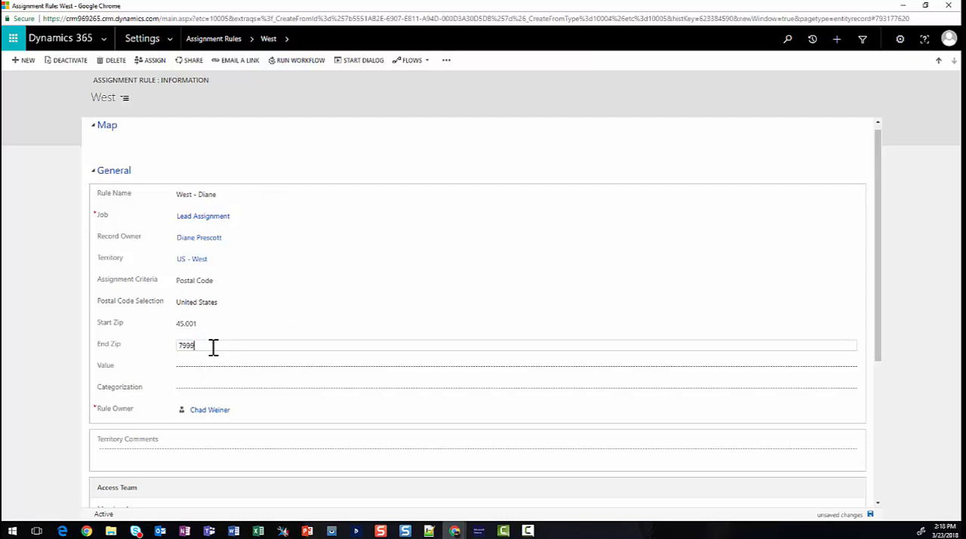
type("9,")
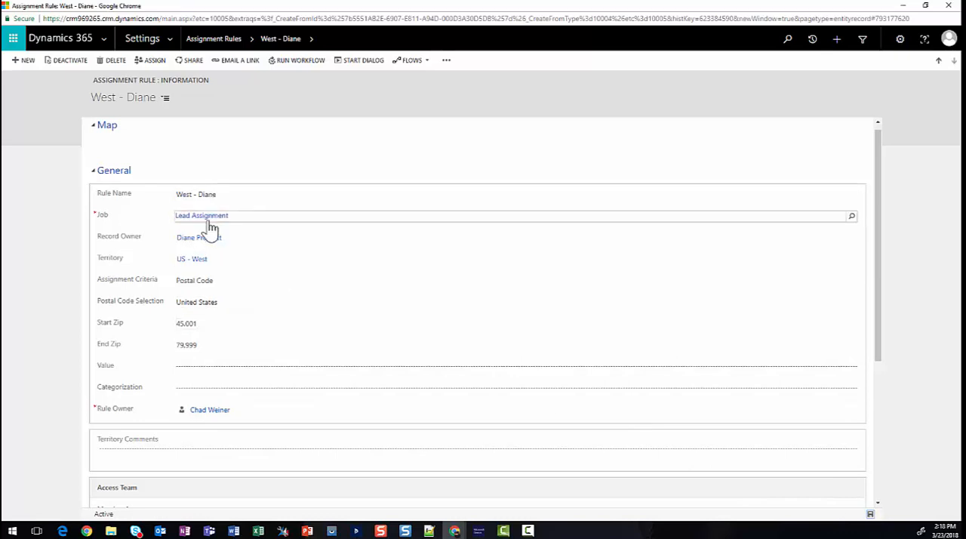
left_click(201, 215)
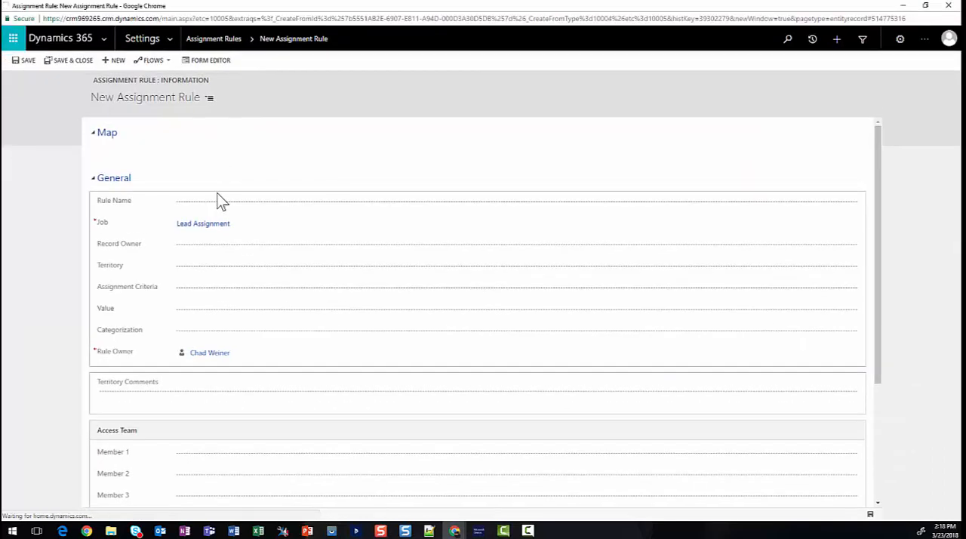
type("West")
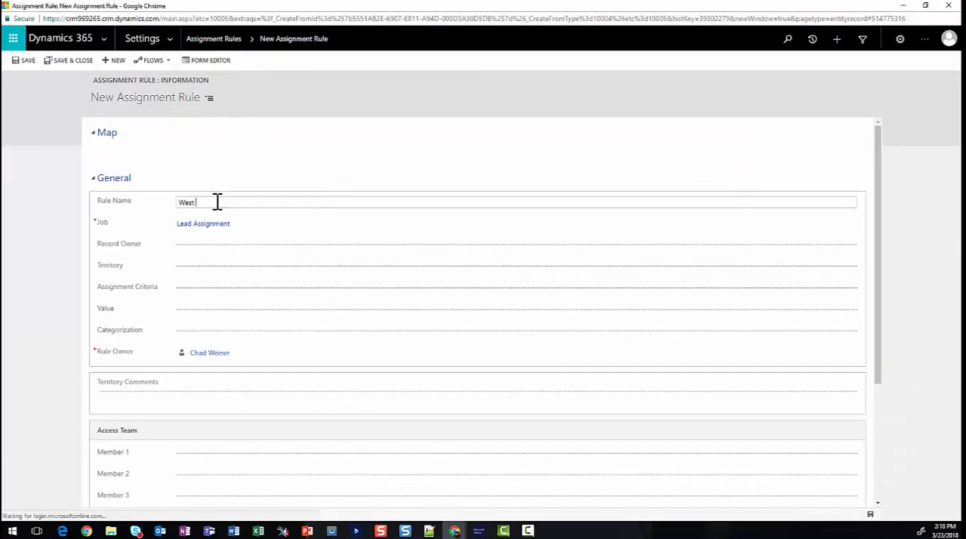
type("- Alan")
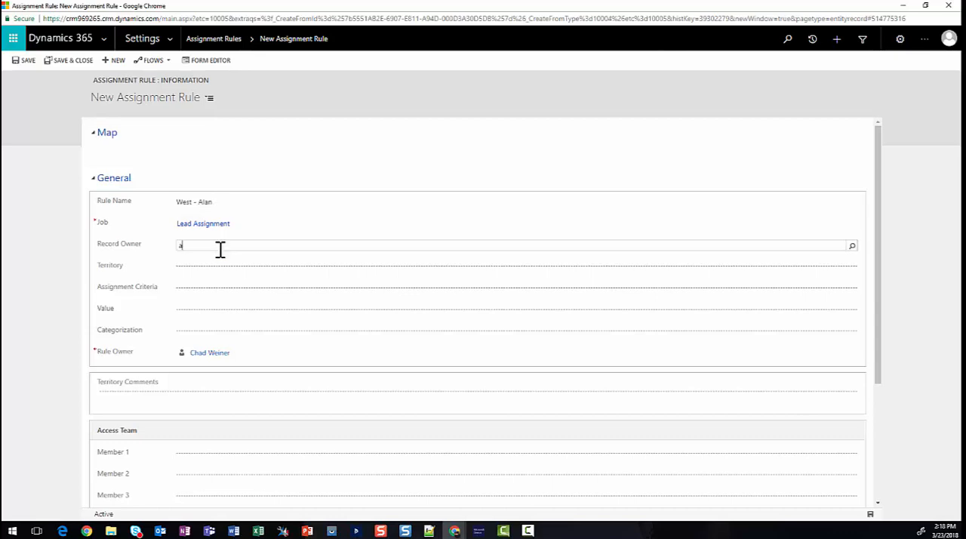
type("alan")
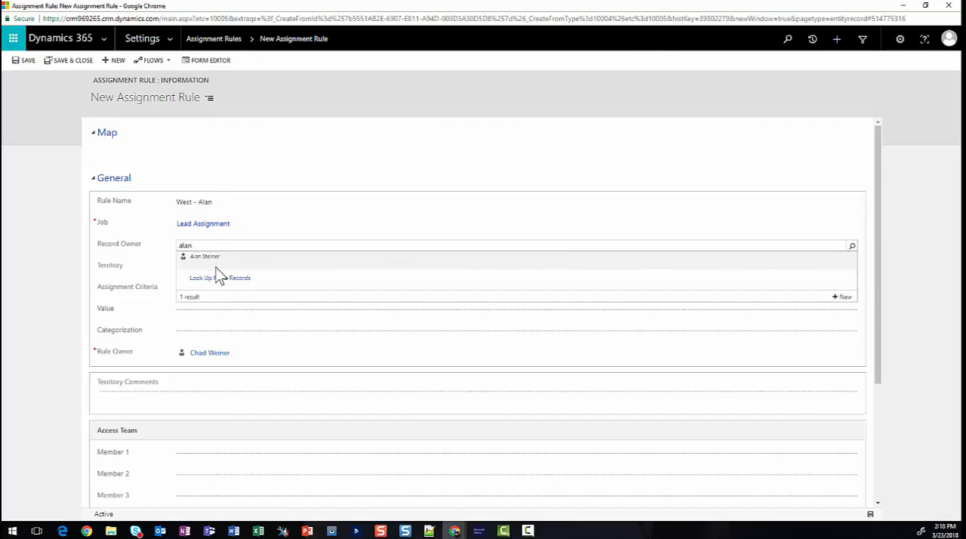
left_click(205, 255)
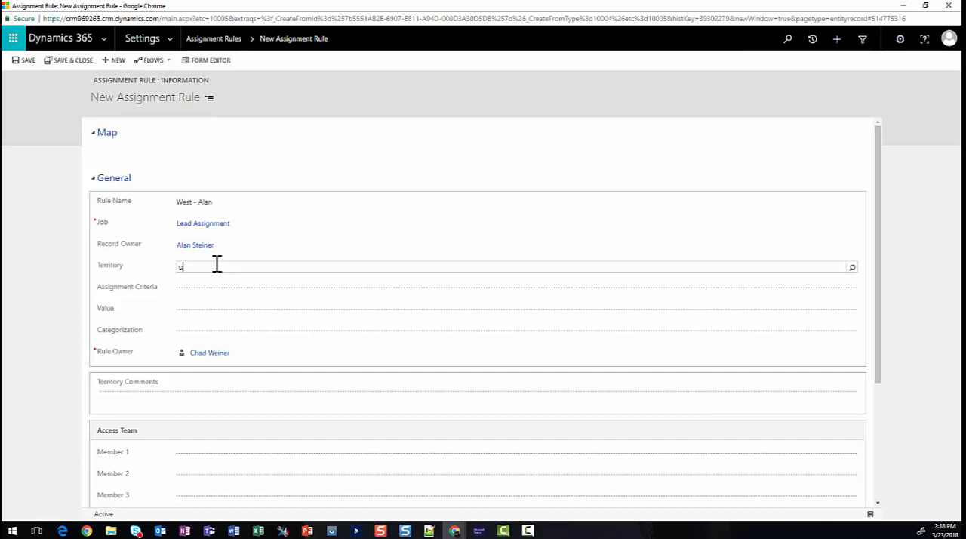
type("us")
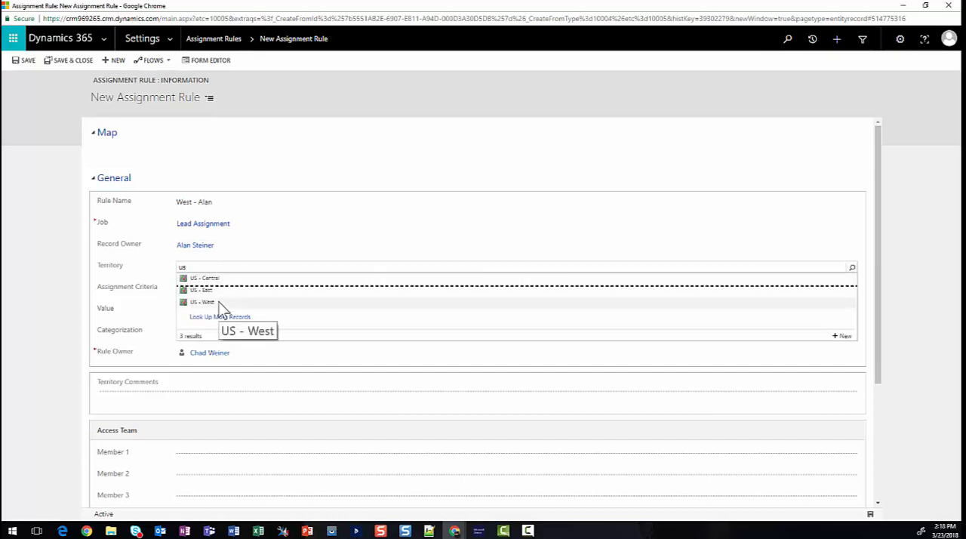
left_click(201, 302)
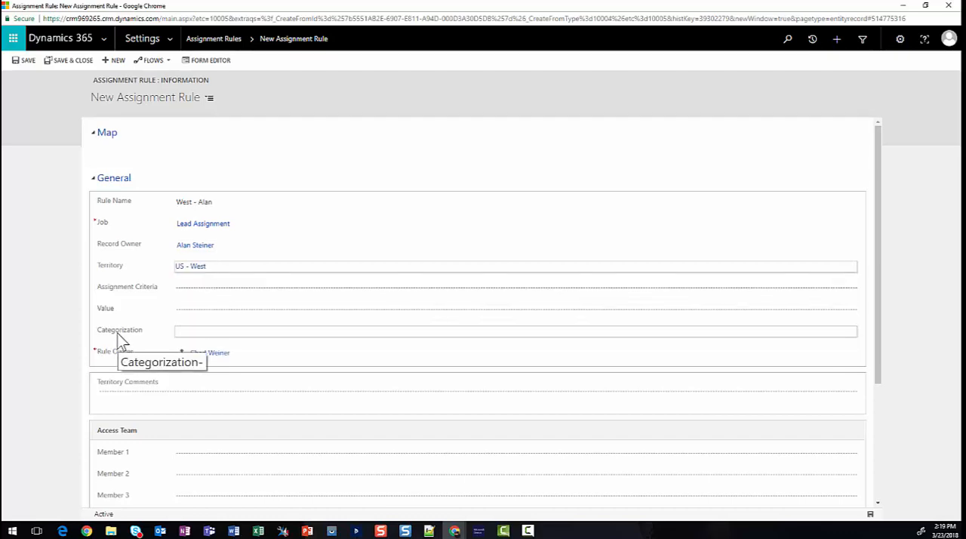
mouse_move(166, 341)
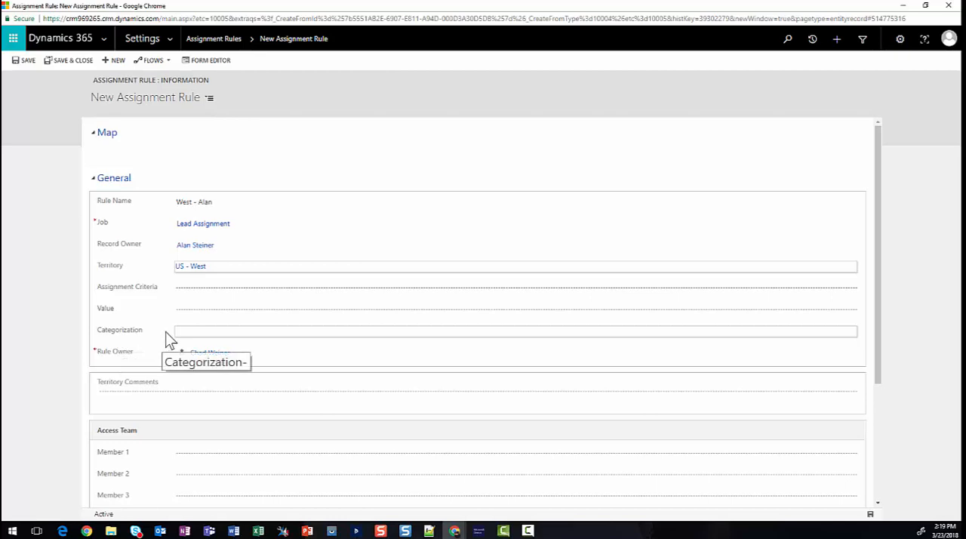
Base the rule on postal codes 80,000–99,999 and save it back to the job
left_click(516, 286)
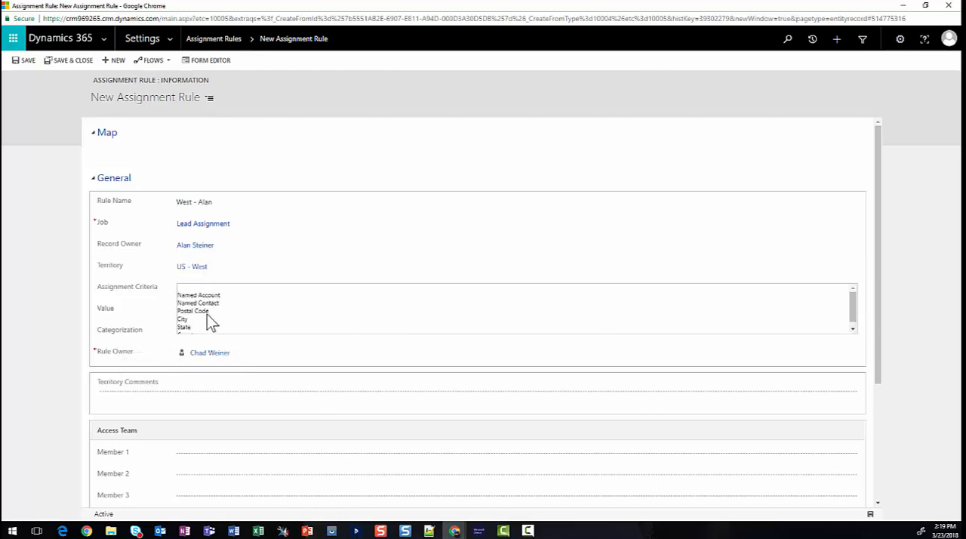
left_click(193, 311)
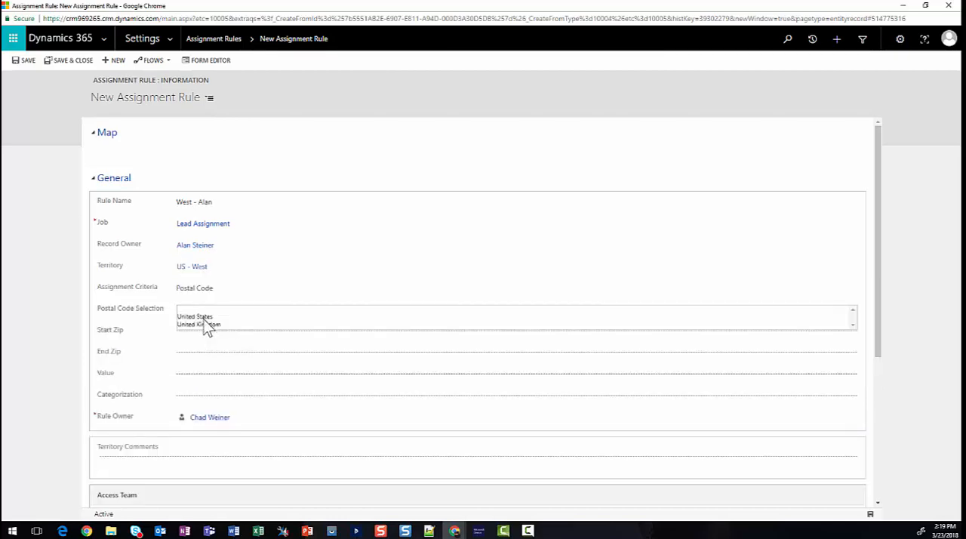
left_click(194, 315)
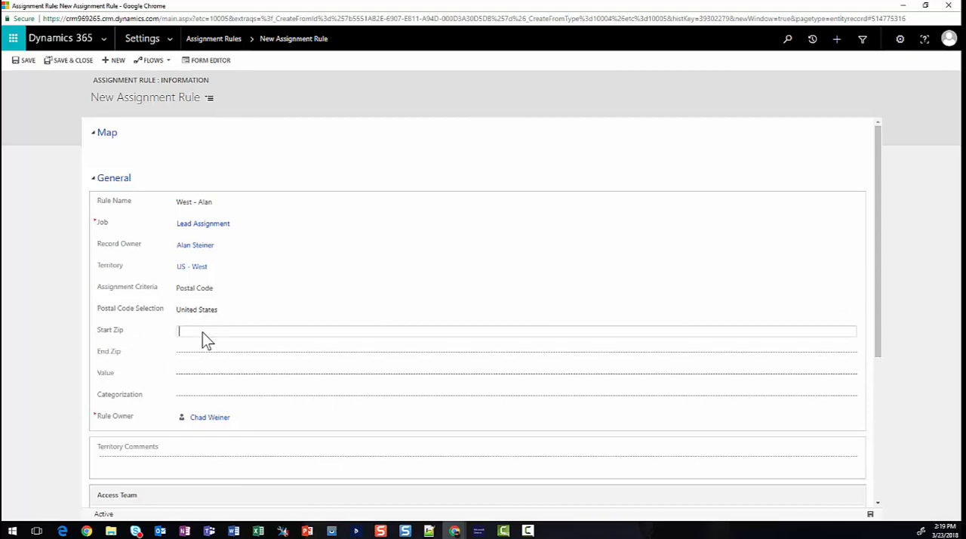
type("800000")
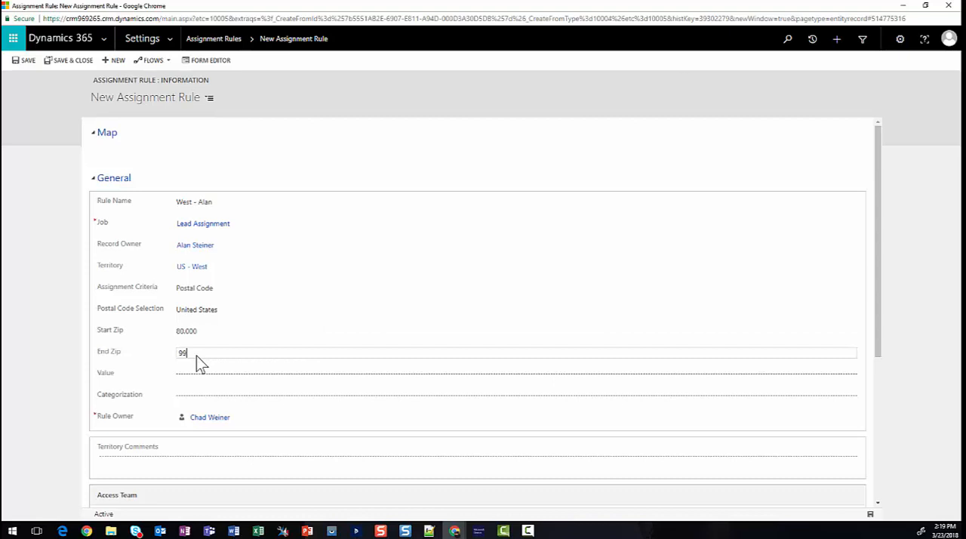
type("999")
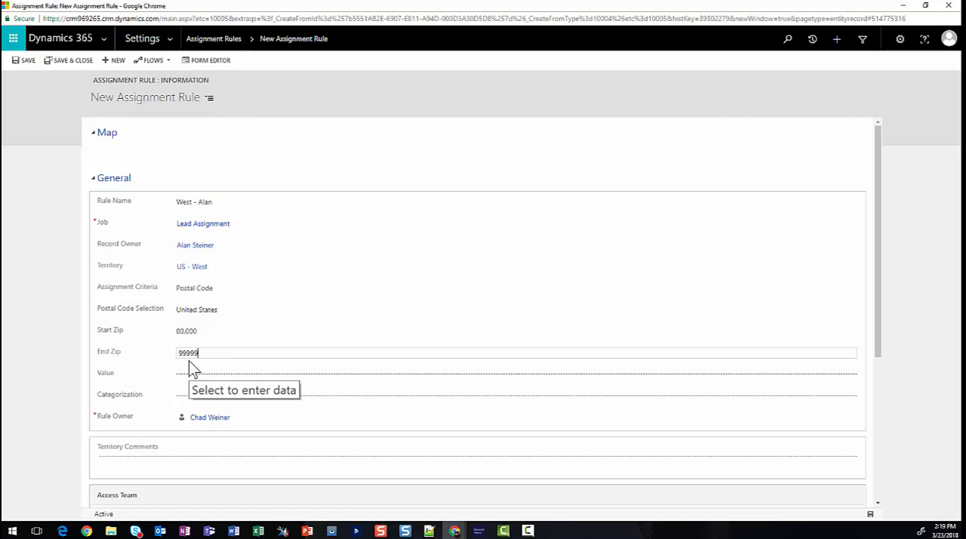
mouse_move(61, 265)
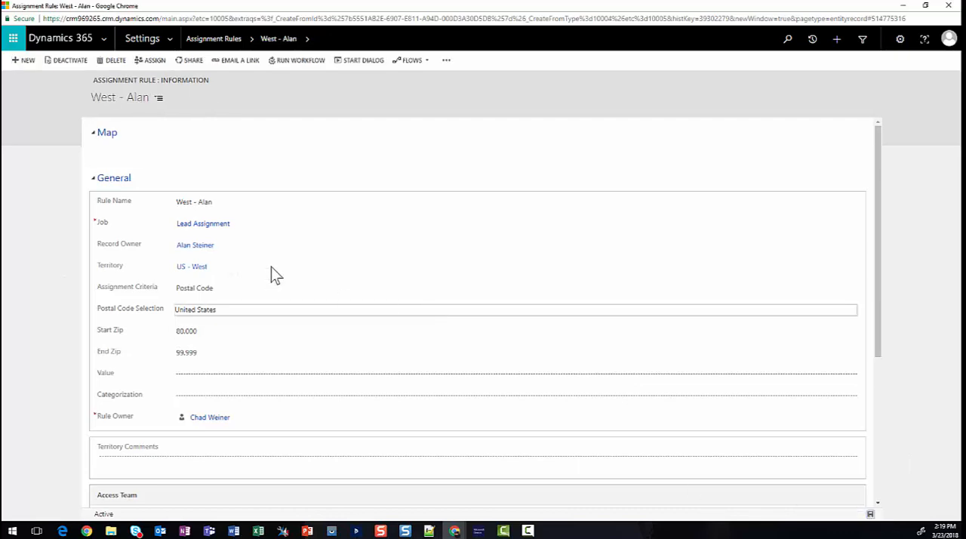
left_click(203, 223)
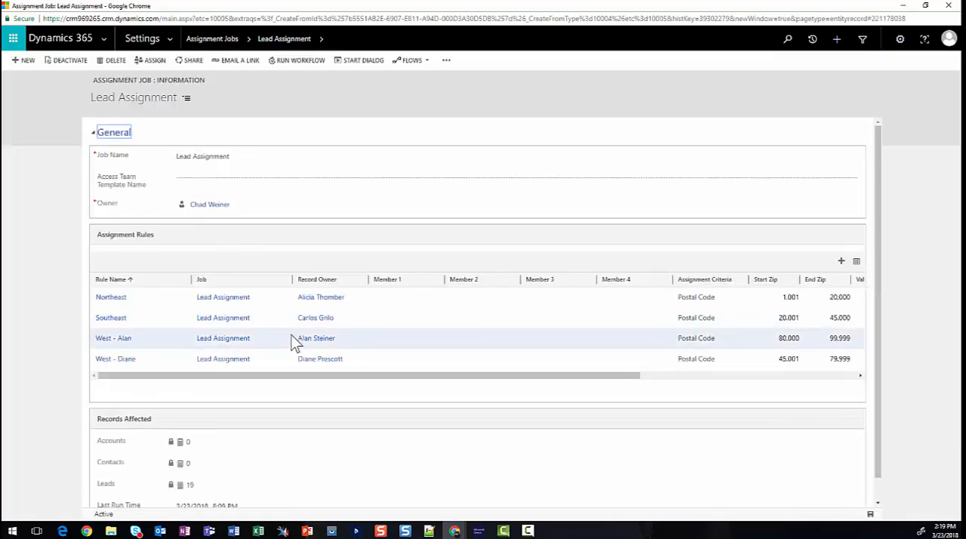
mouse_move(243, 358)
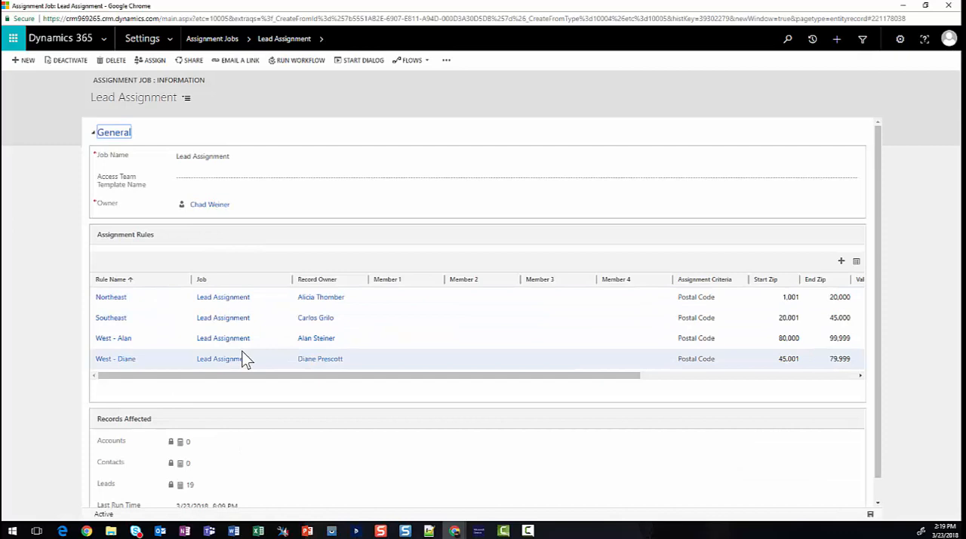
mouse_move(149, 61)
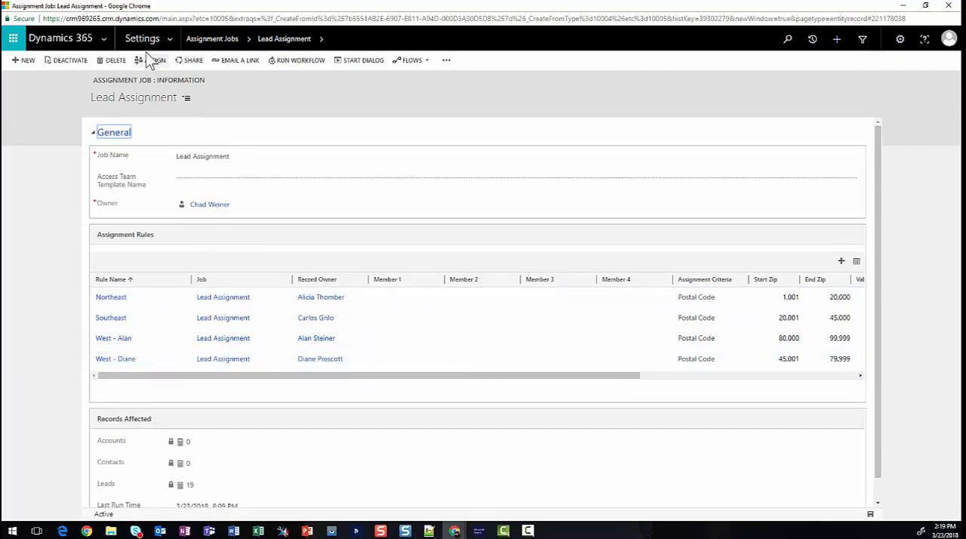
left_click(142, 38)
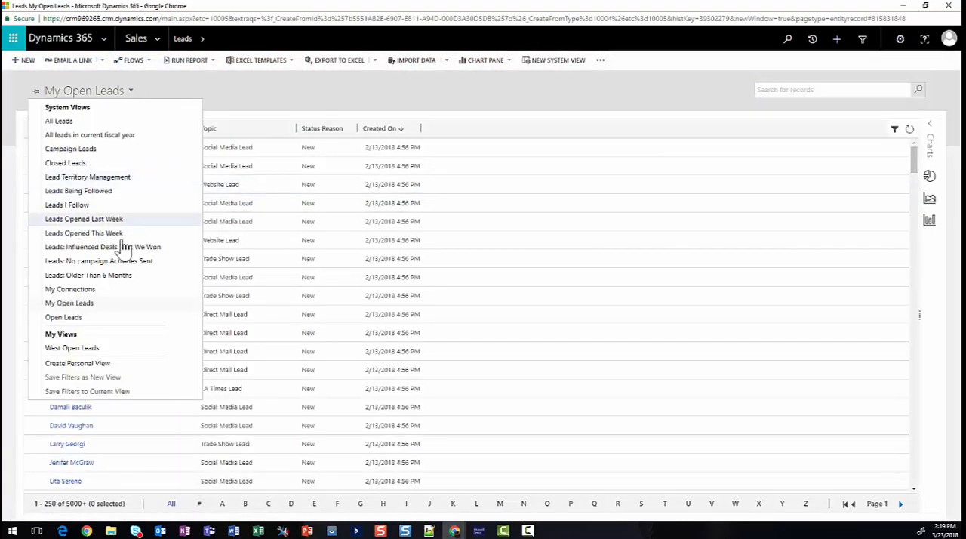
Run the lead assignment workflow on all eight West Open Leads
left_click(72, 347)
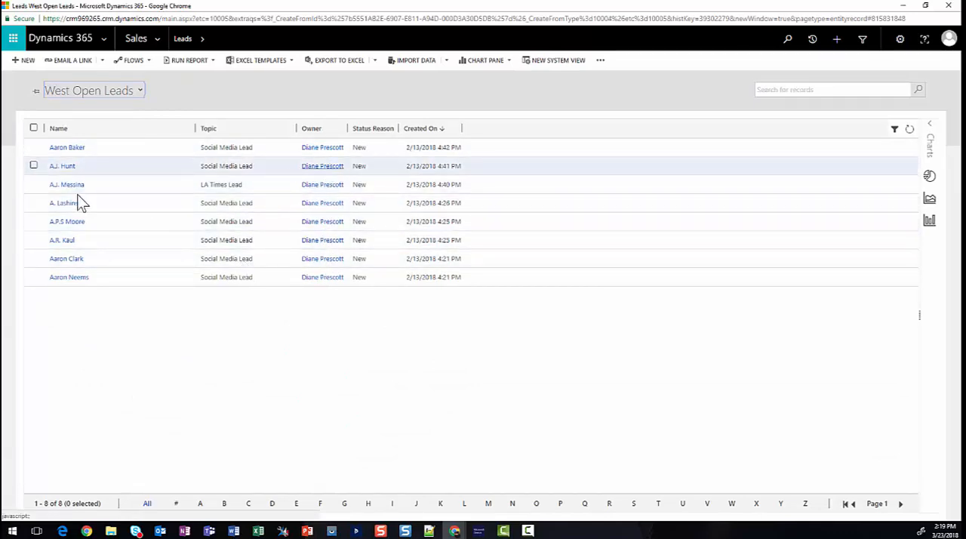
left_click(33, 127)
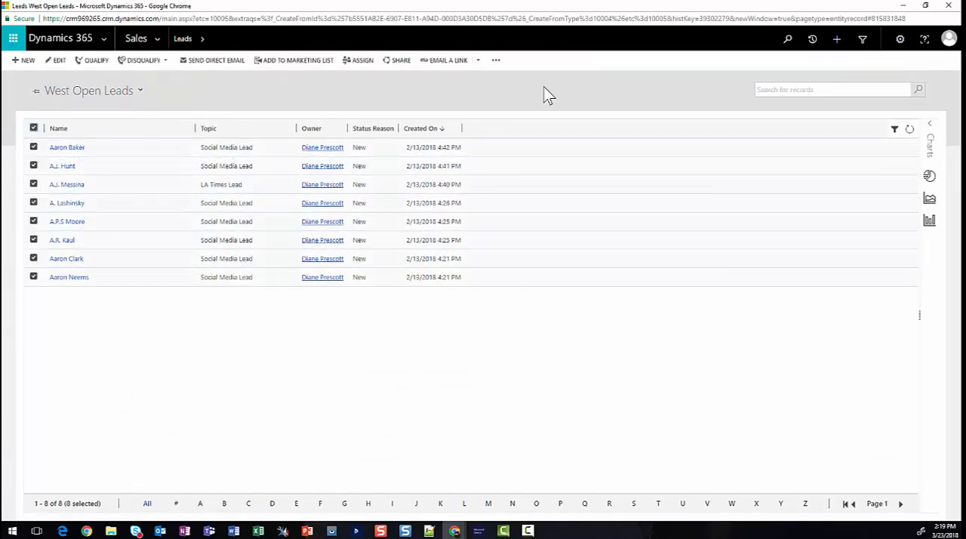
left_click(495, 60)
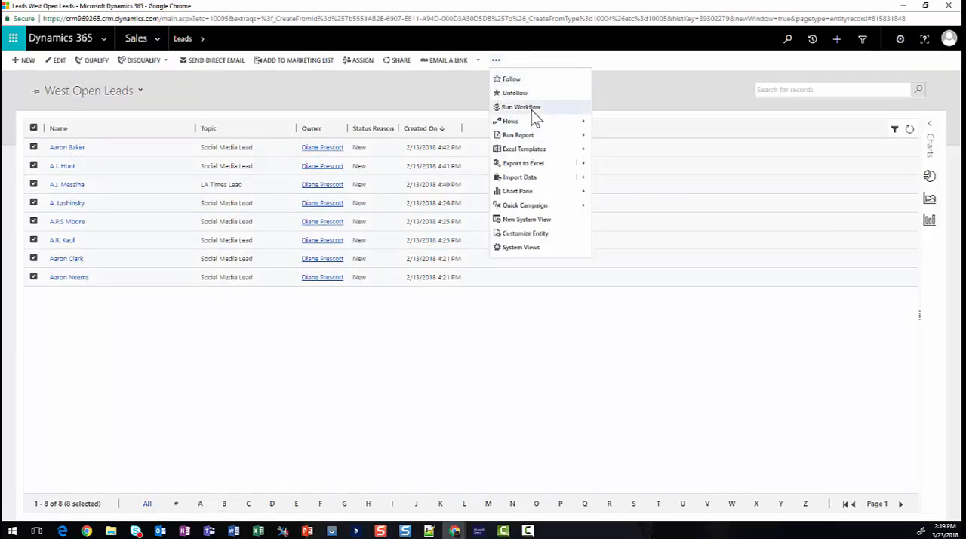
left_click(520, 106)
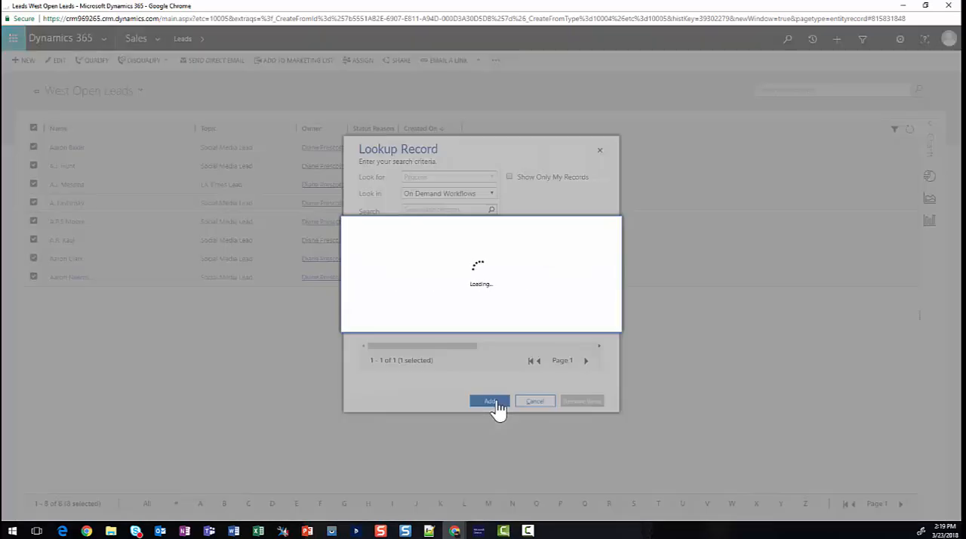
left_click(489, 400)
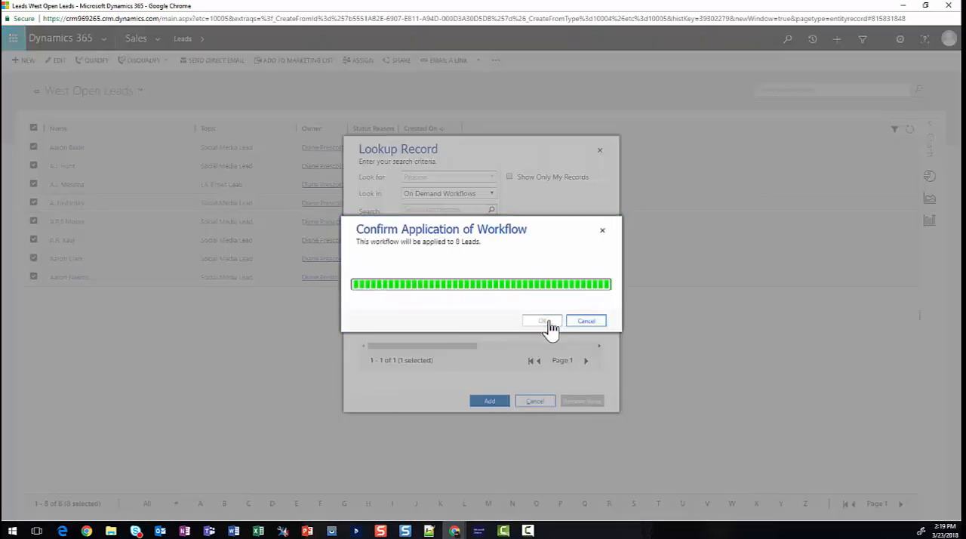
left_click(542, 321)
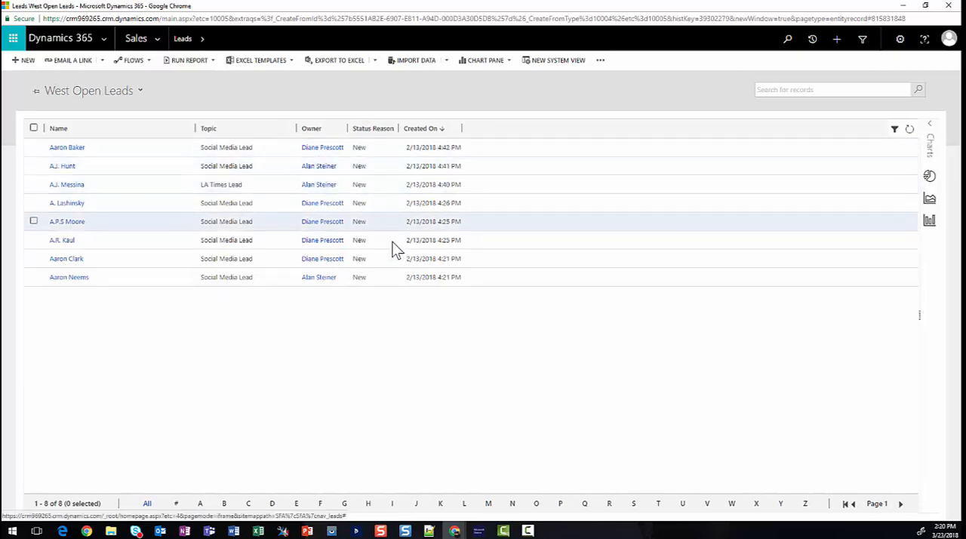
mouse_move(319, 277)
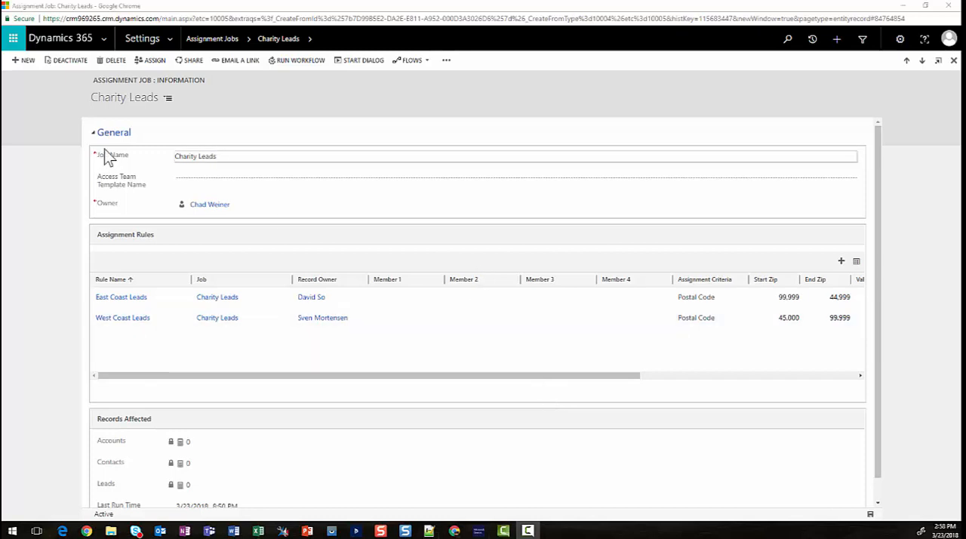
mouse_move(217, 204)
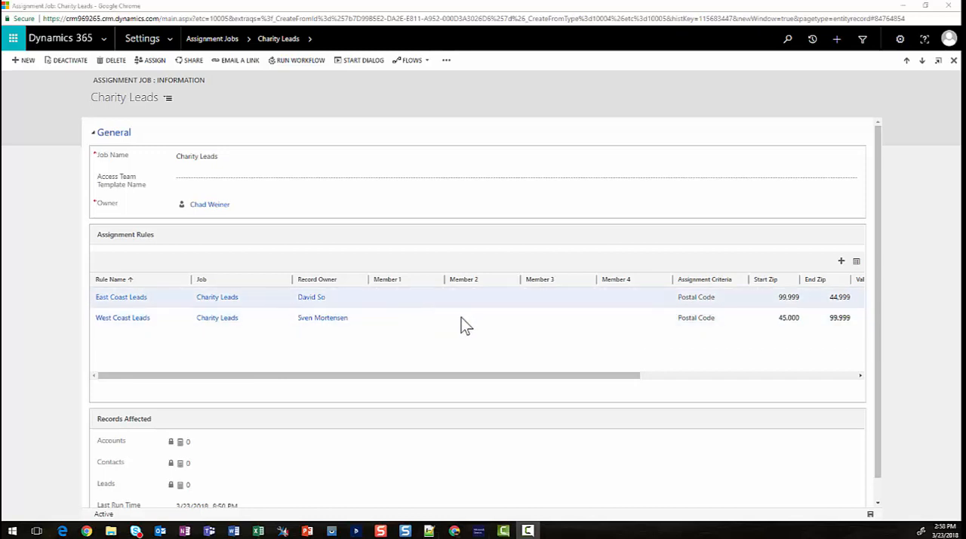
mouse_move(322, 317)
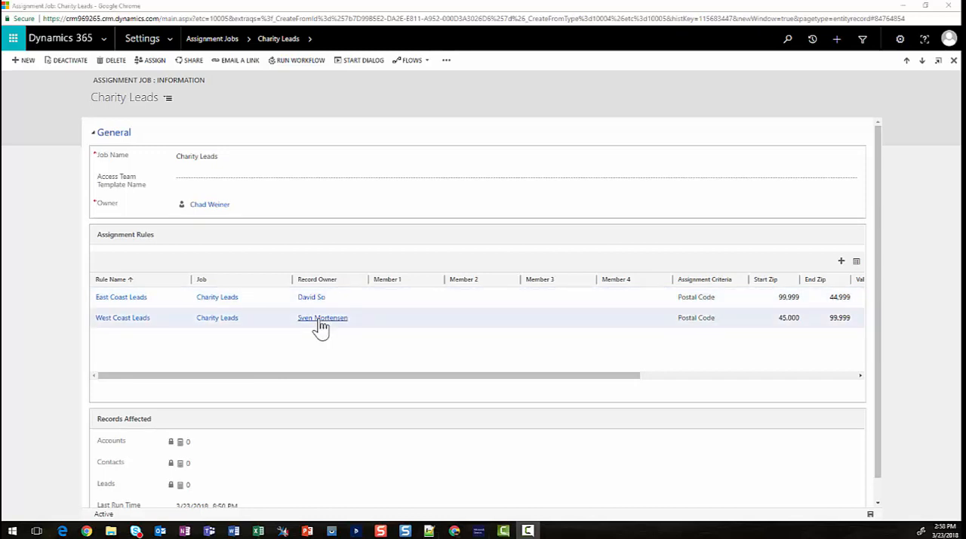
mouse_move(809, 337)
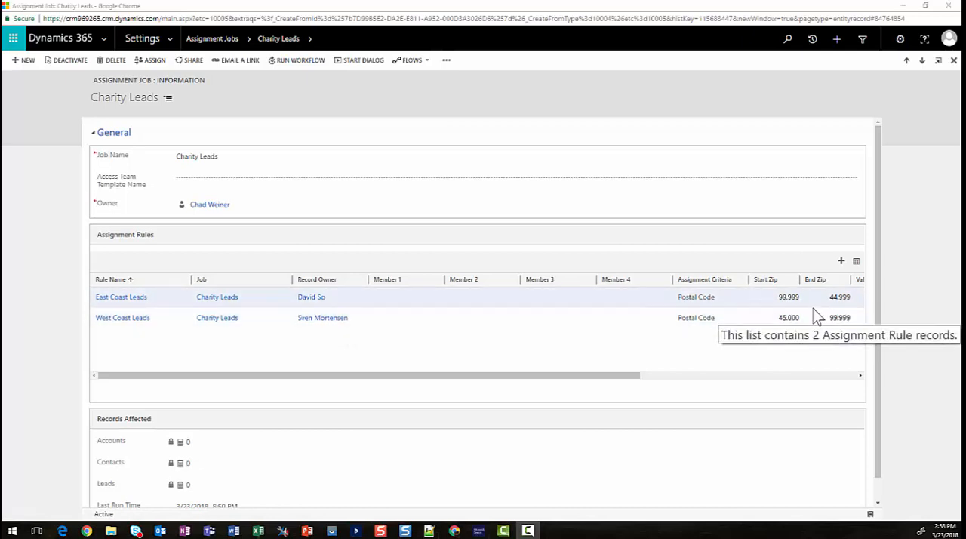
mouse_move(808, 331)
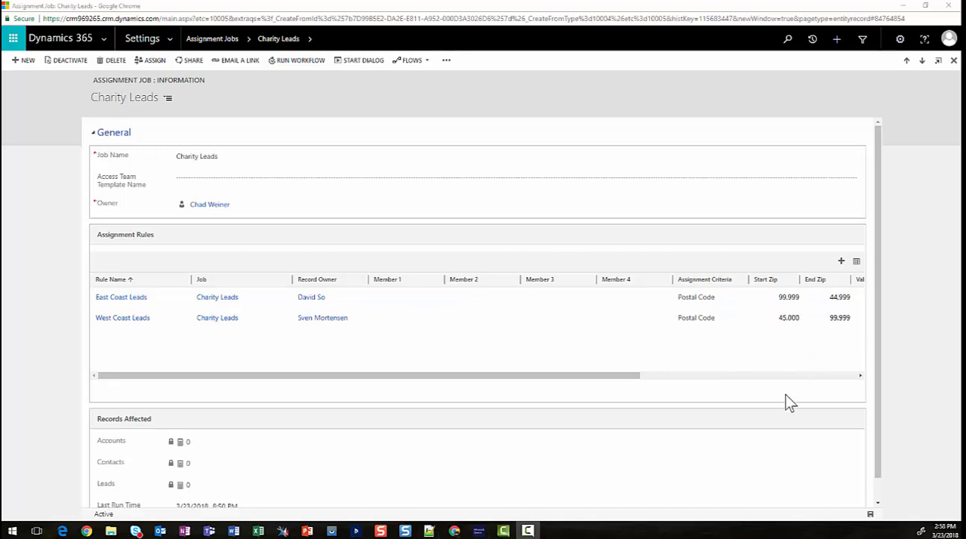
mouse_move(385, 347)
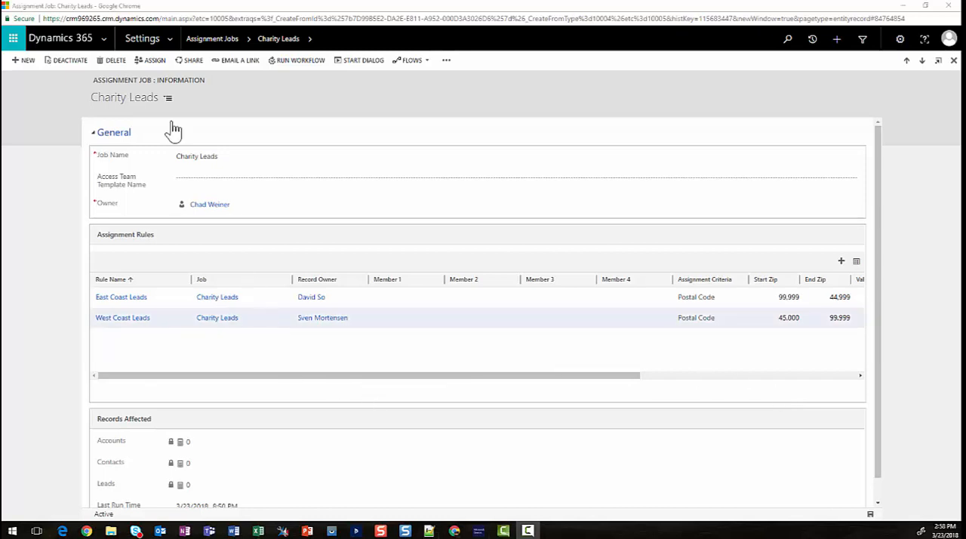
mouse_move(296, 309)
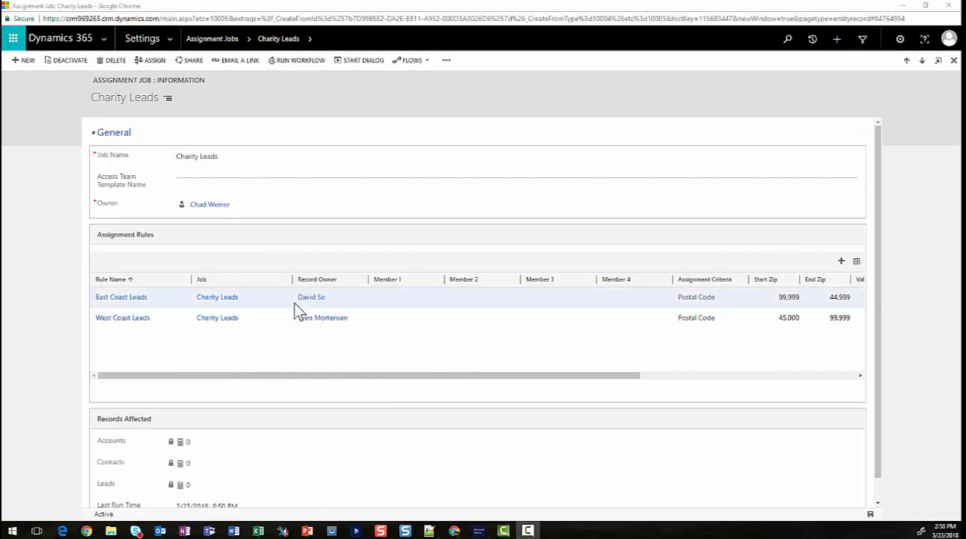
mouse_move(362, 318)
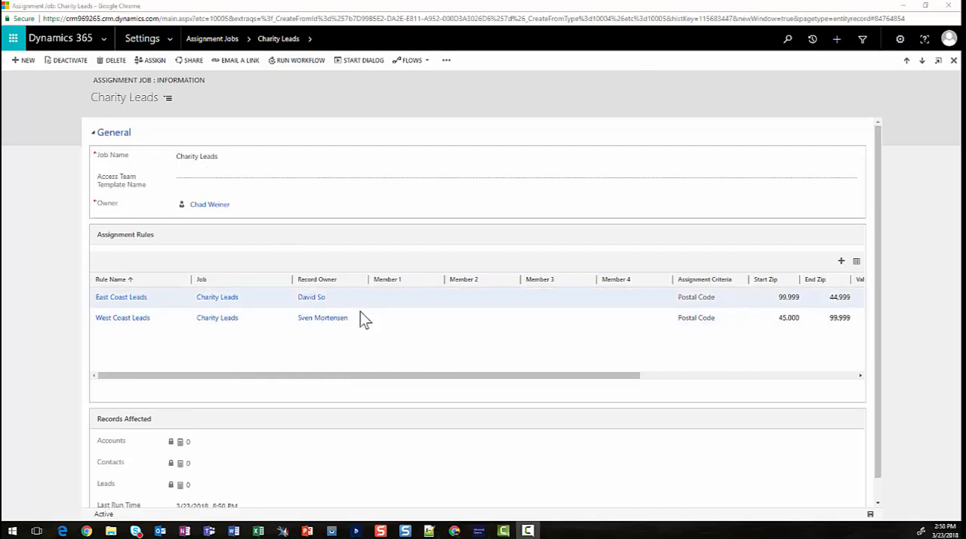
mouse_move(747, 309)
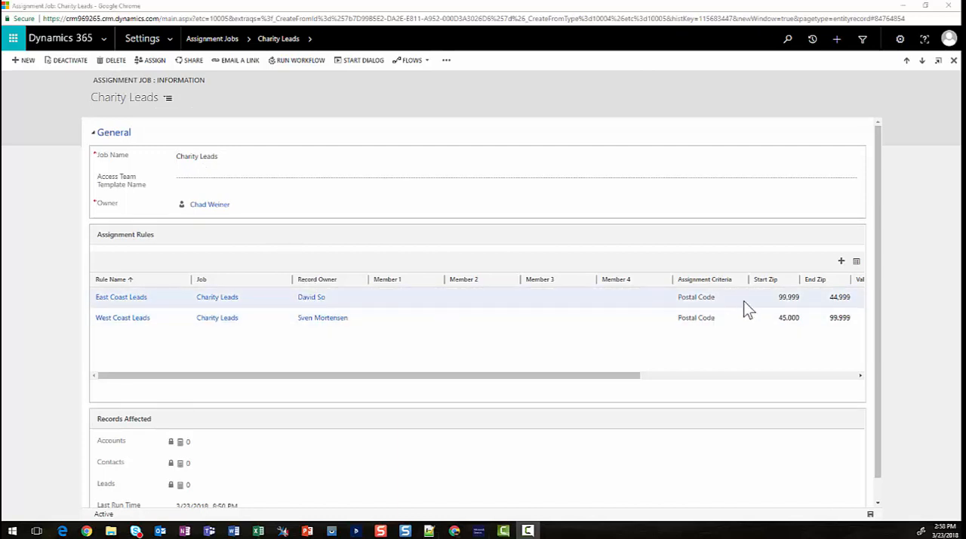
mouse_move(311, 296)
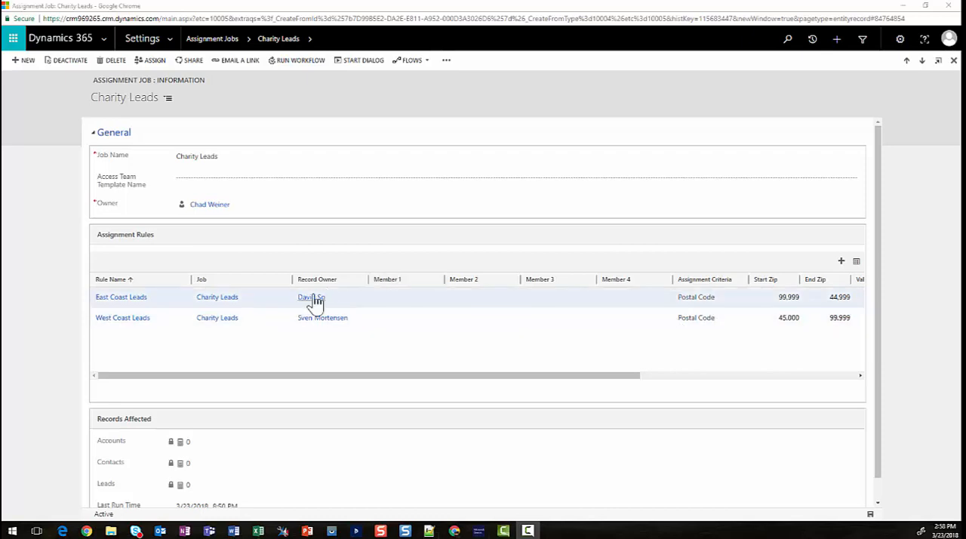
mouse_move(322, 317)
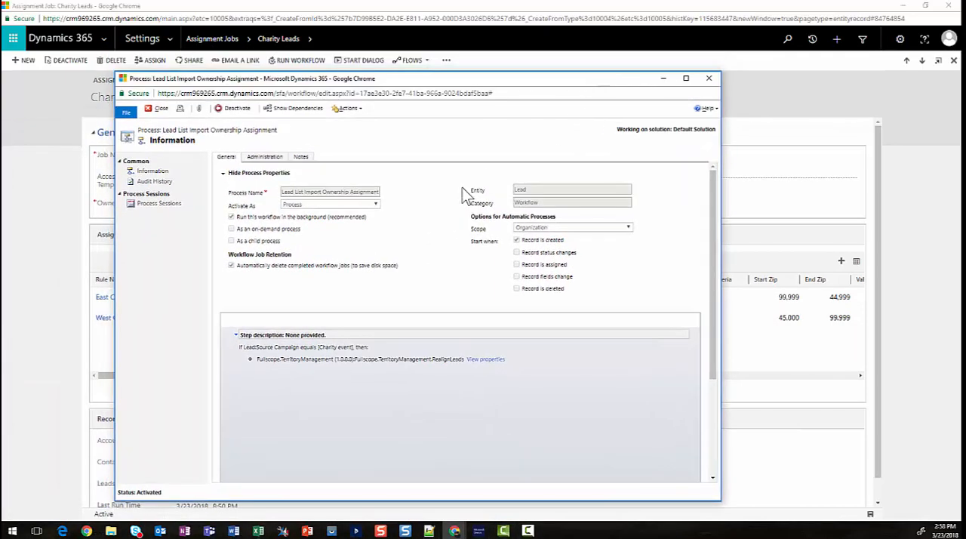
mouse_move(547, 253)
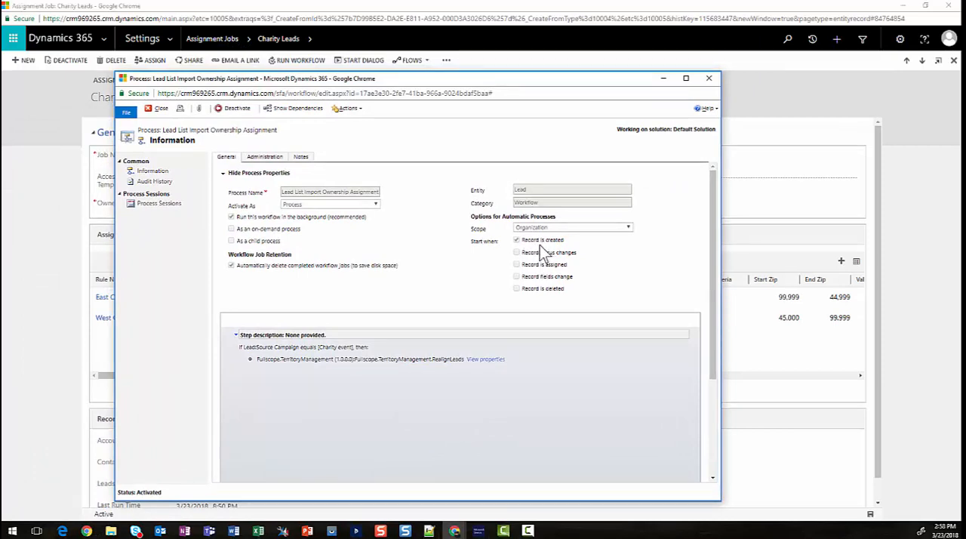
mouse_move(257, 355)
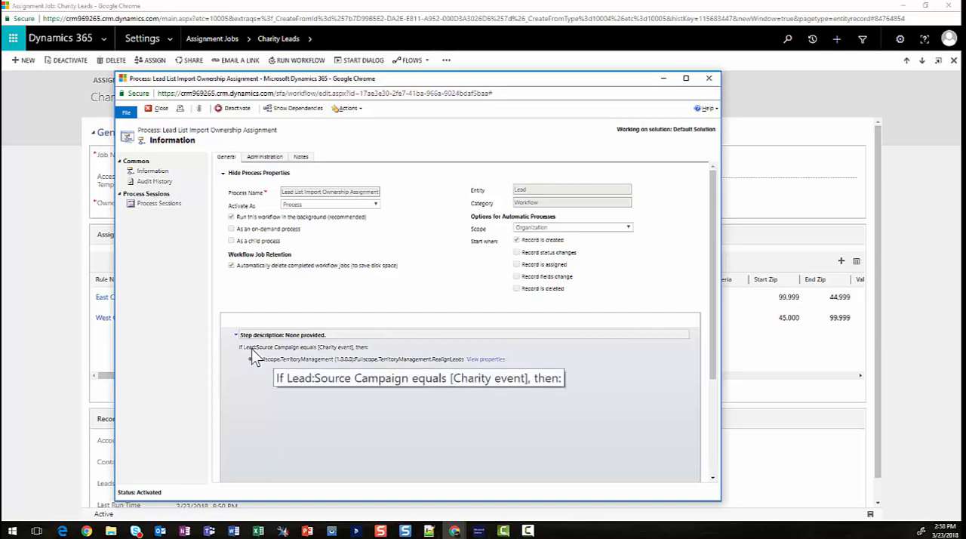
mouse_move(292, 358)
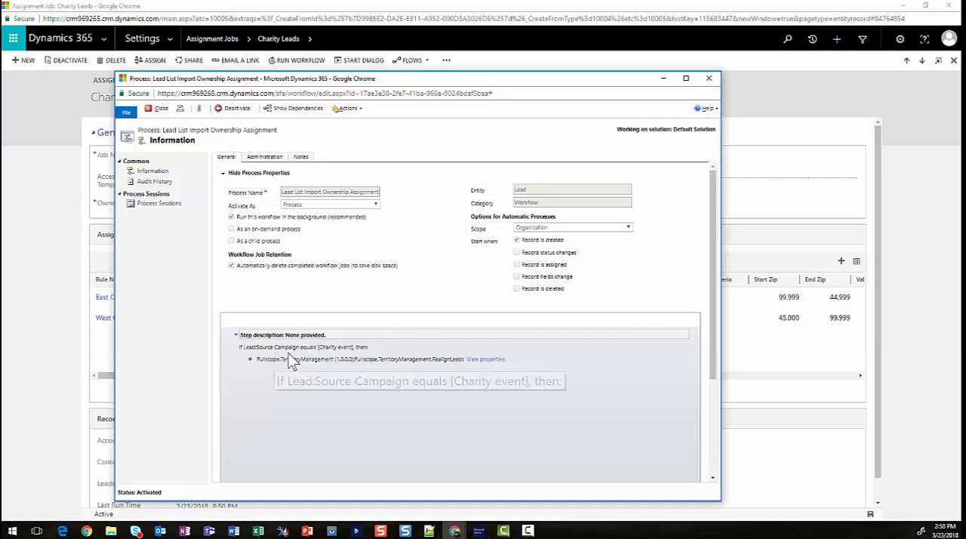
mouse_move(285, 360)
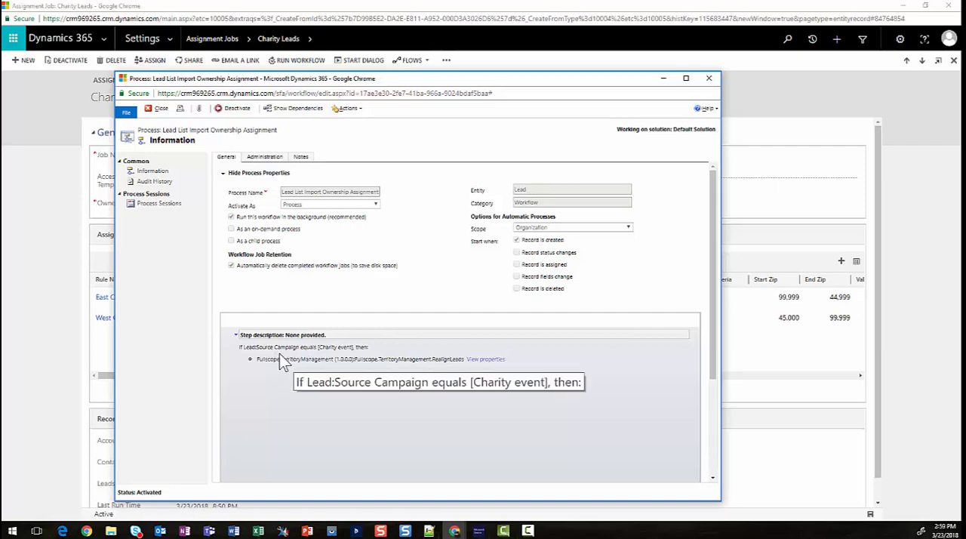
mouse_move(342, 360)
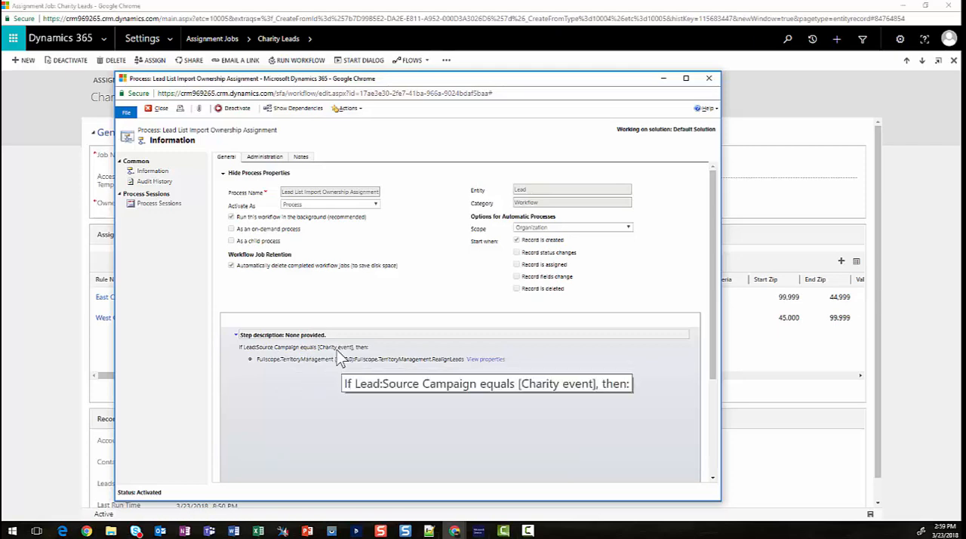
mouse_move(461, 371)
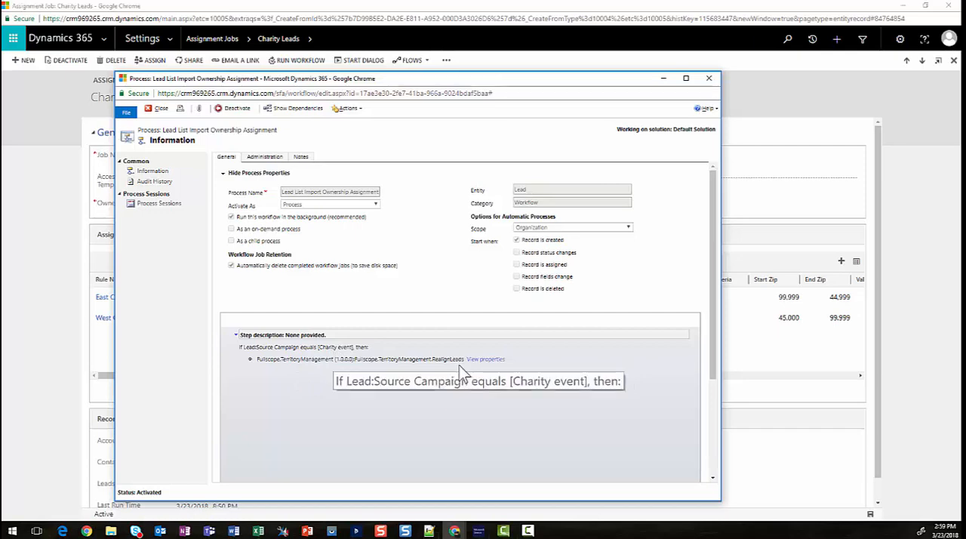
mouse_move(313, 375)
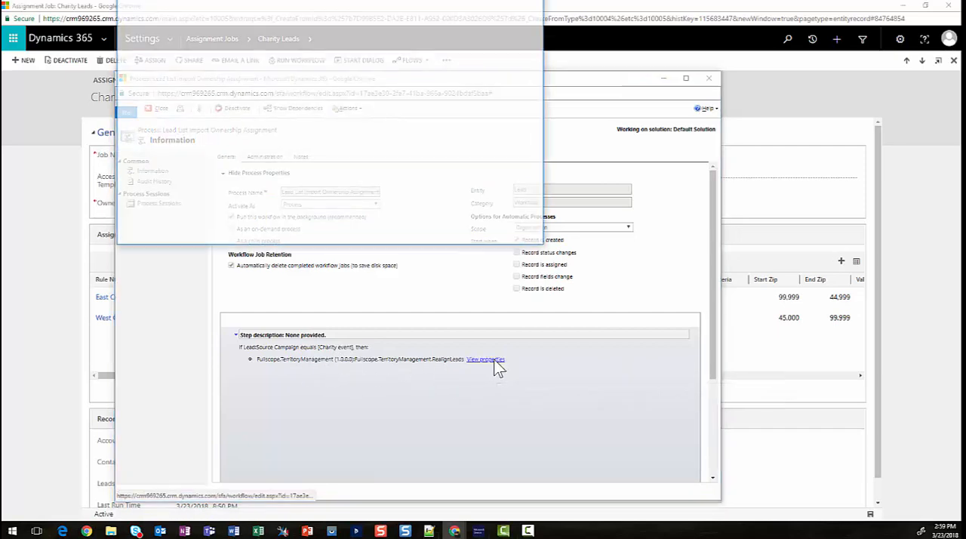
View the ReAlignLeads step's input properties, then switch to the Excel lead import sheet
left_click(485, 358)
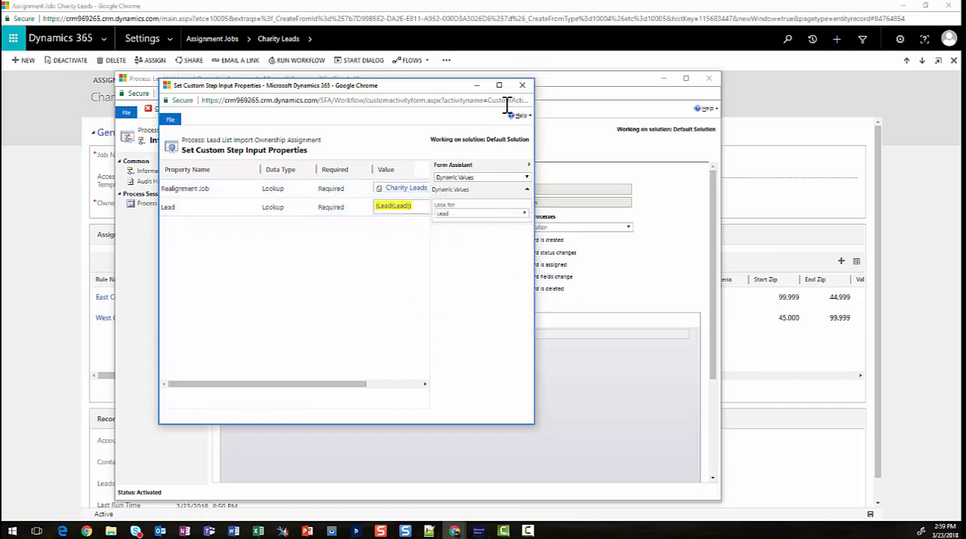
left_click(522, 85)
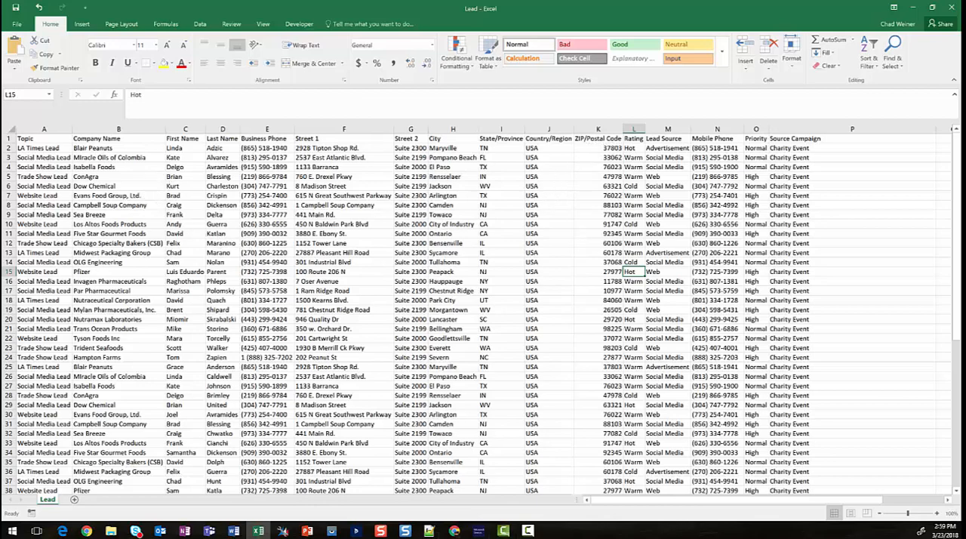
Review the Charity Event leads, then view the 46 imported Open Charity Leads
left_click(599, 147)
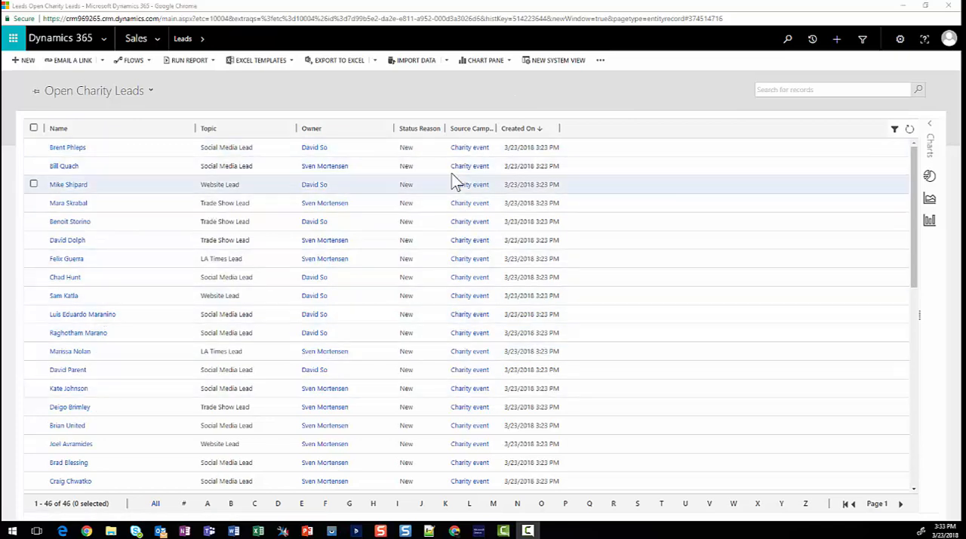
mouse_move(468, 295)
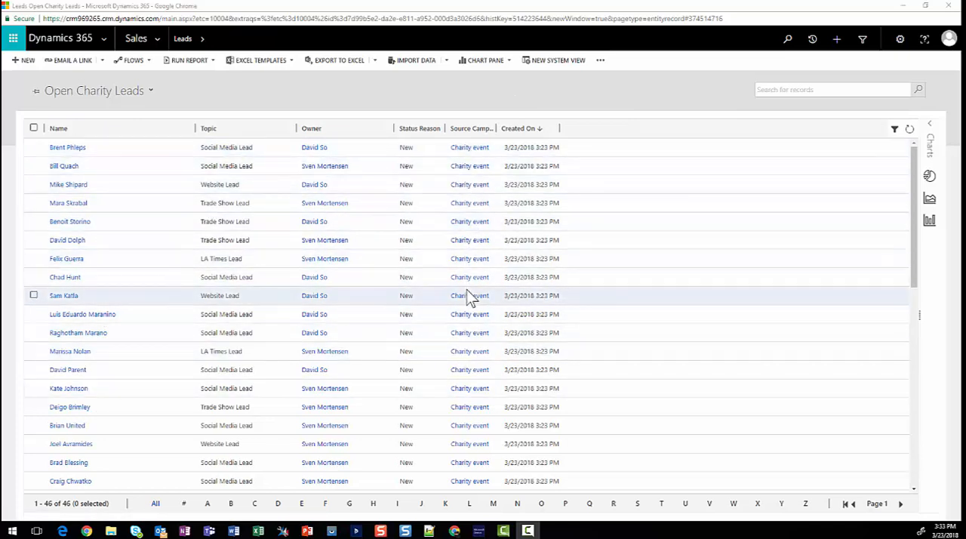
mouse_move(315, 231)
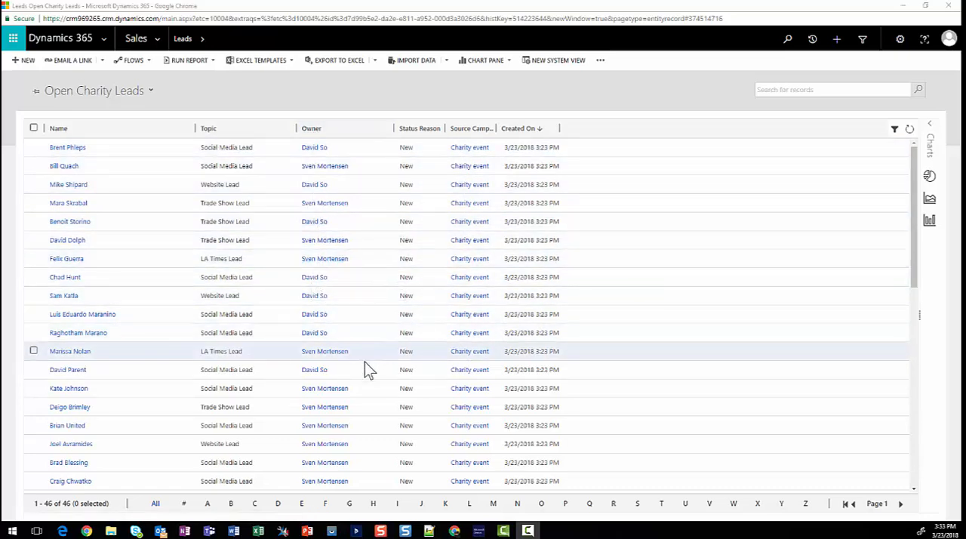
mouse_move(362, 357)
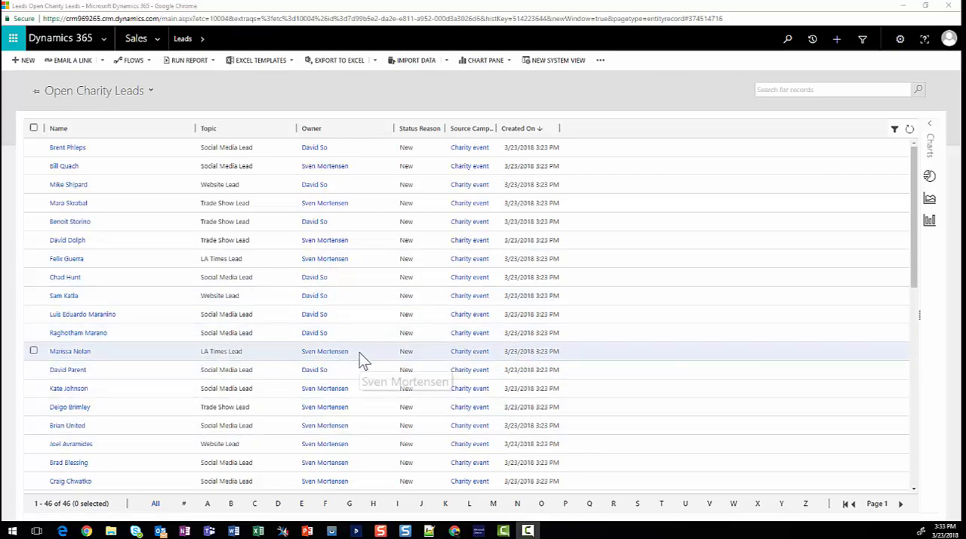
mouse_move(294, 392)
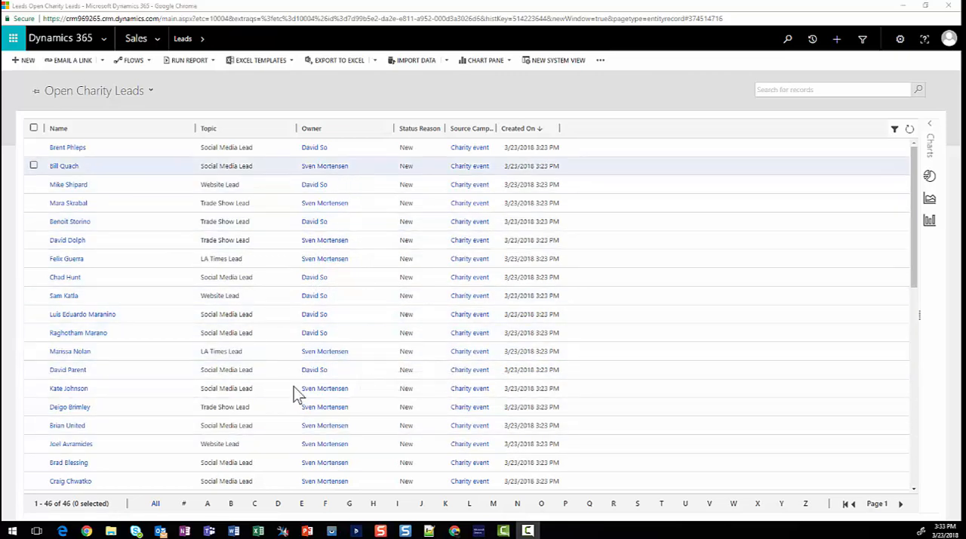
mouse_move(357, 462)
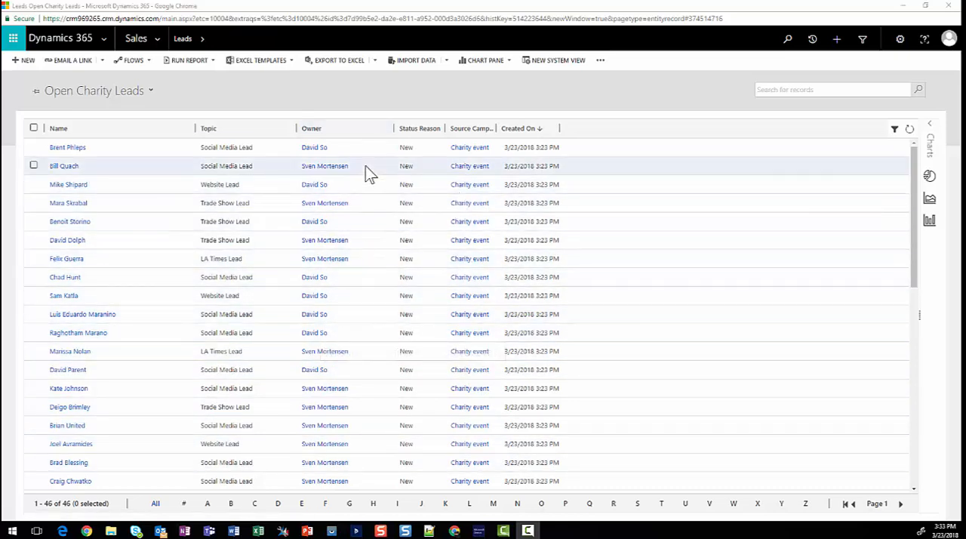
mouse_move(406, 221)
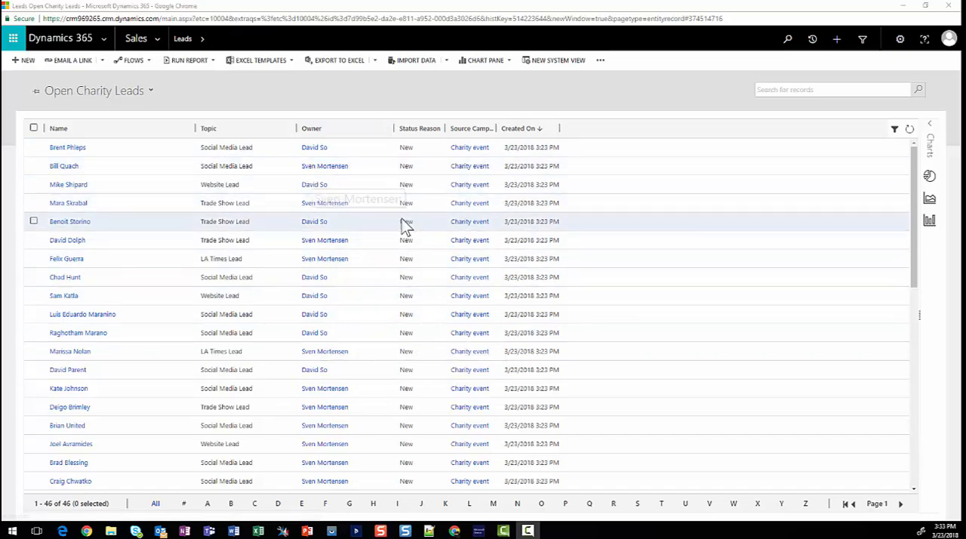
mouse_move(433, 277)
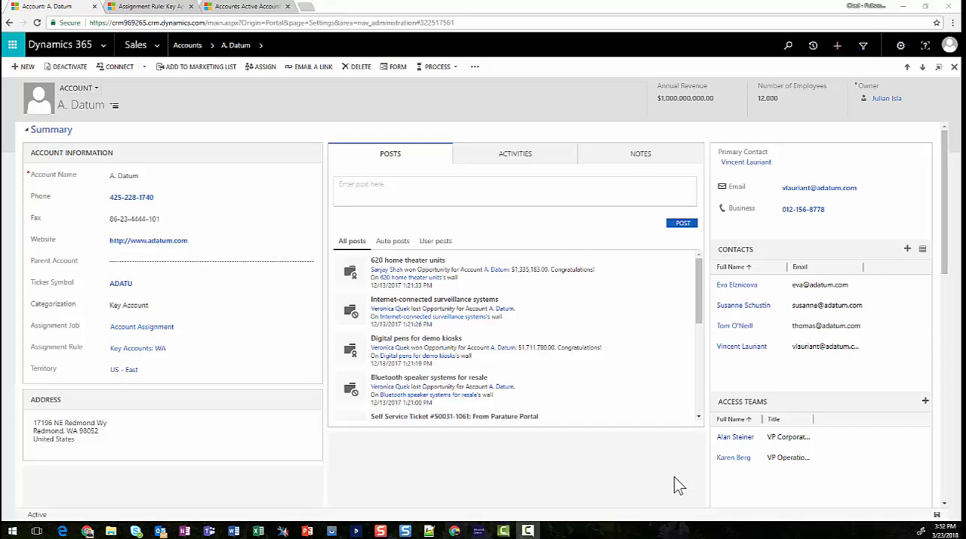
mouse_move(693, 481)
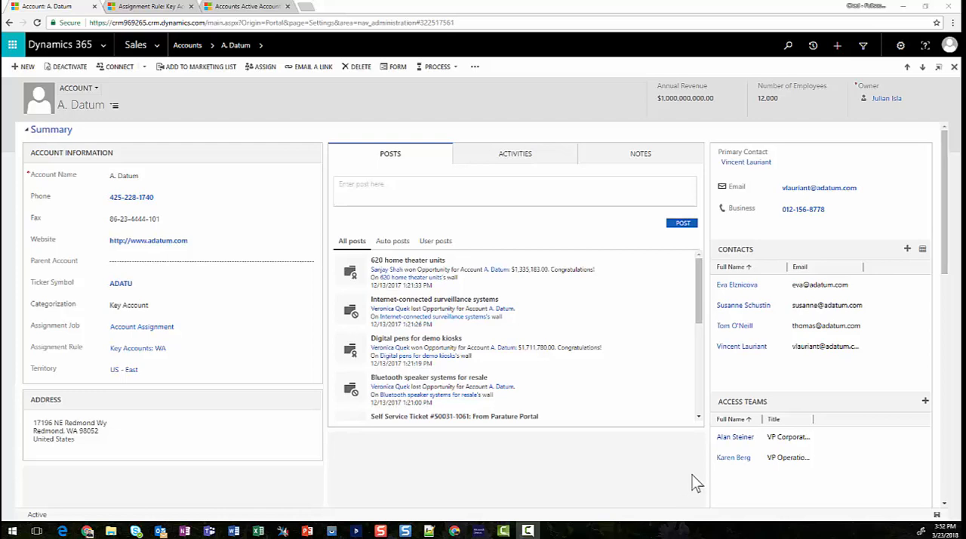
mouse_move(747, 457)
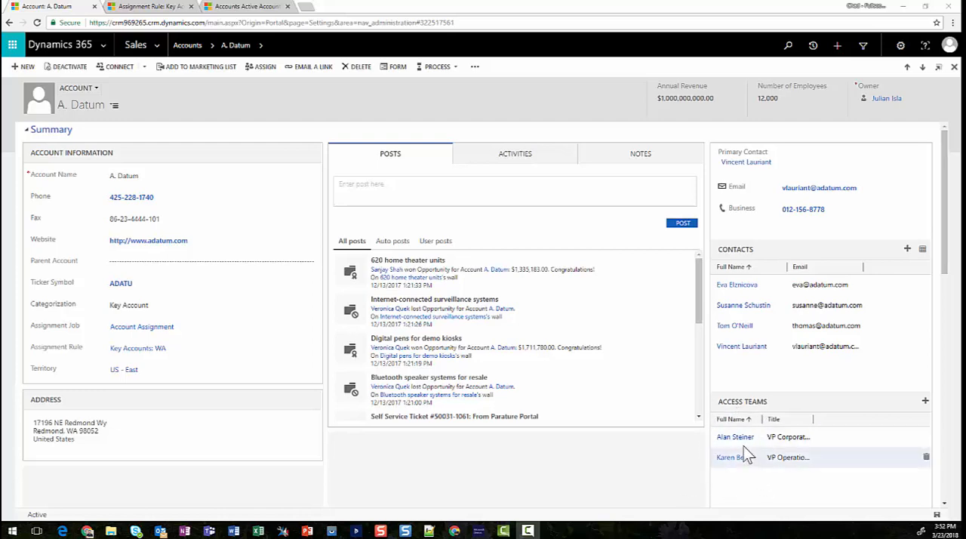
mouse_move(762, 485)
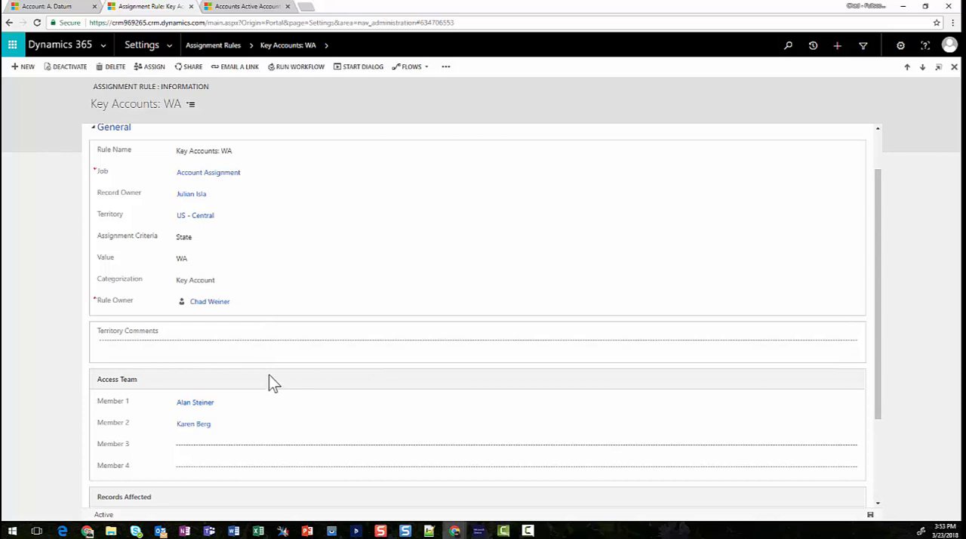
mouse_move(110, 427)
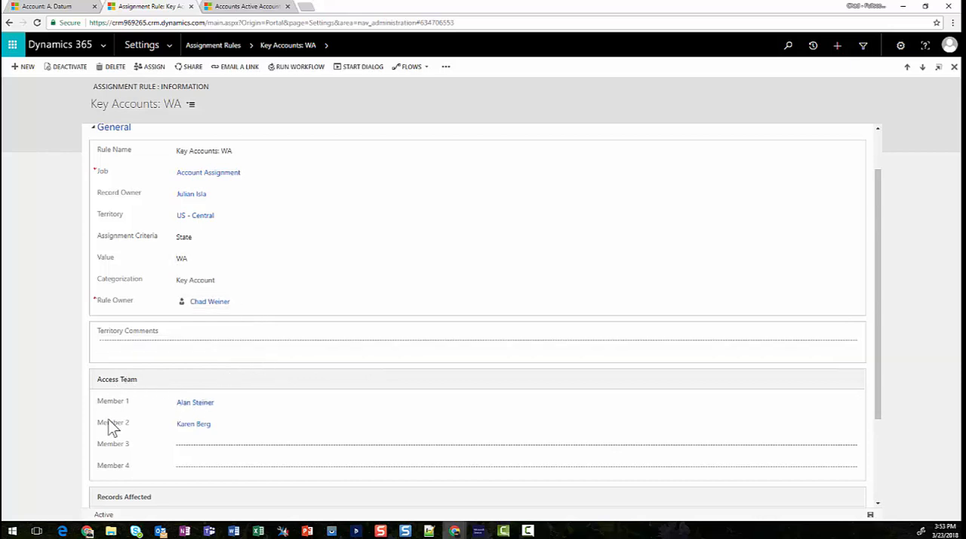
Replace Key Accounts: WA Member 1 Alan Steiner with Allie Bellew and save
left_click(515, 444)
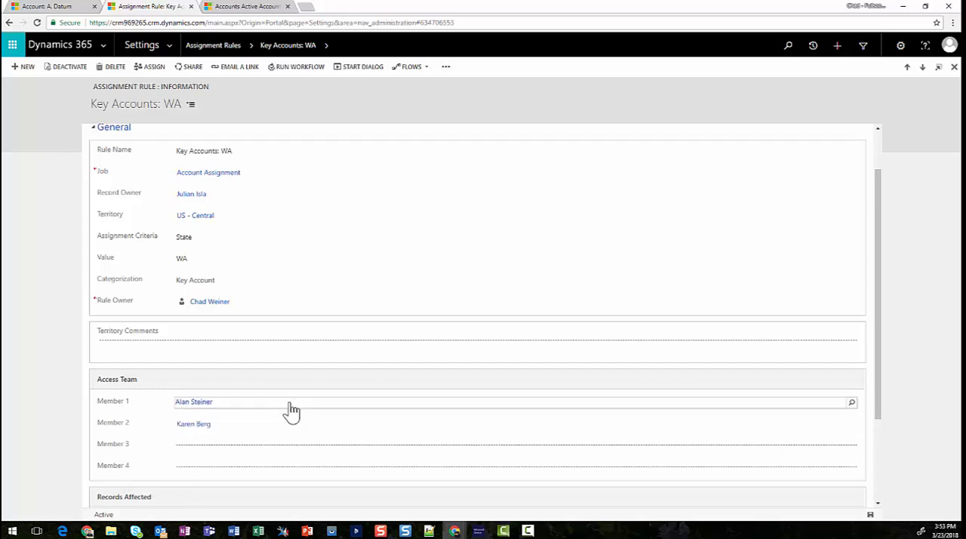
mouse_move(198, 417)
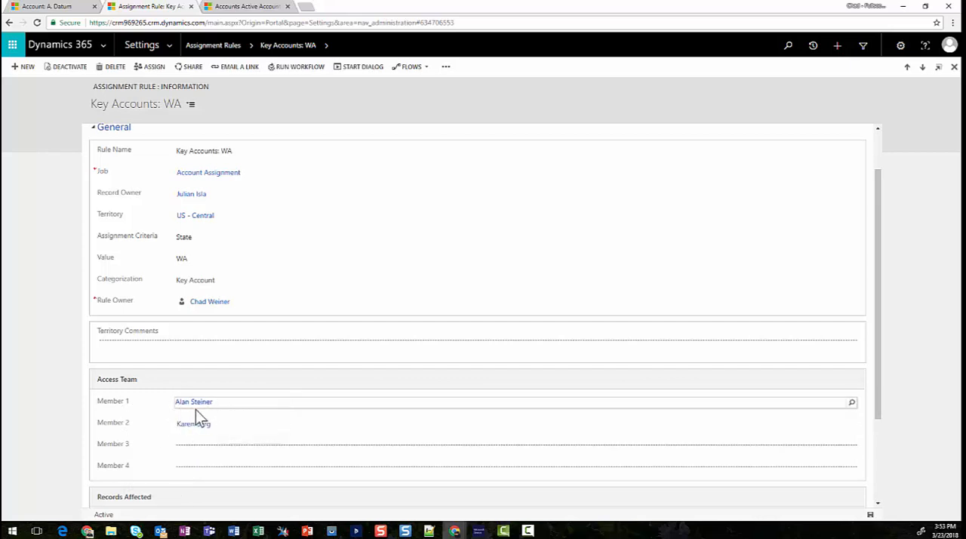
mouse_move(252, 417)
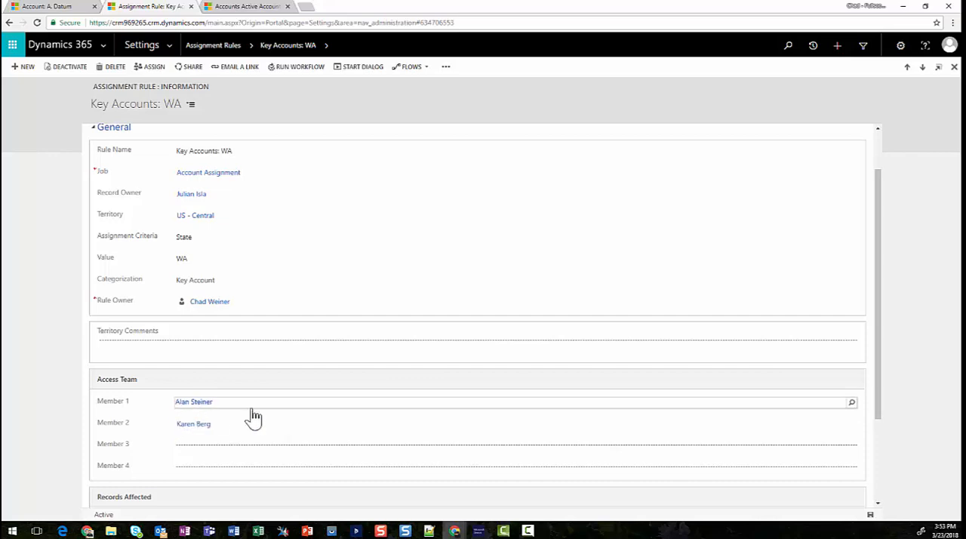
mouse_move(851, 402)
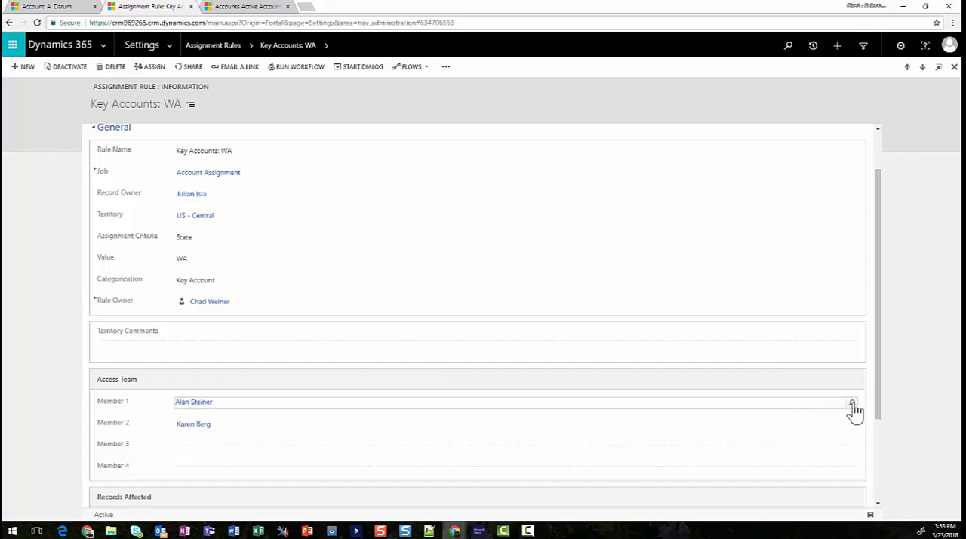
left_click(852, 400)
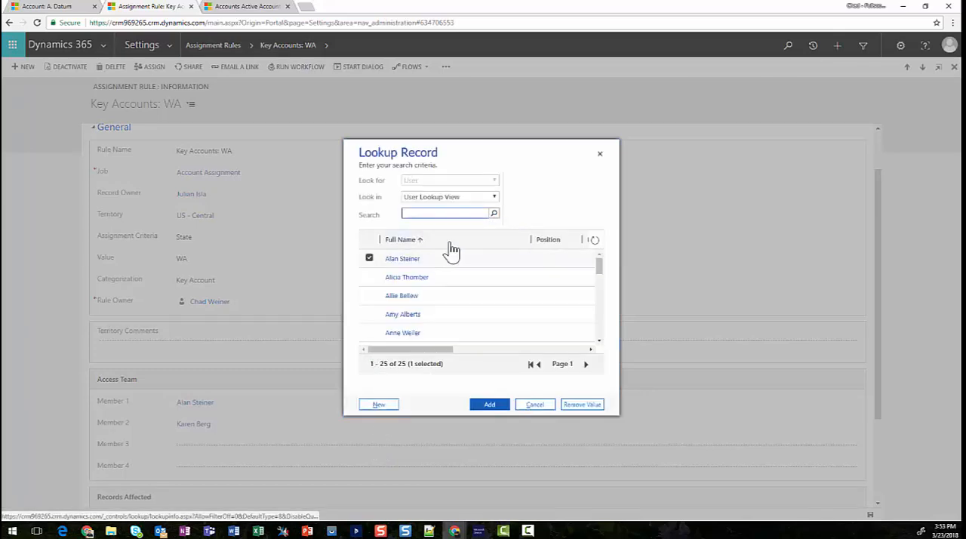
left_click(489, 404)
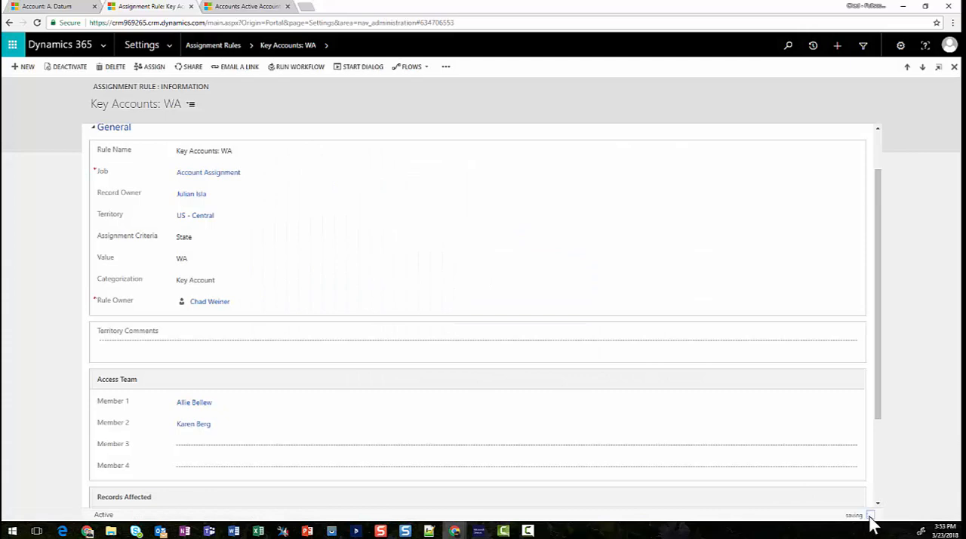
mouse_move(253, 47)
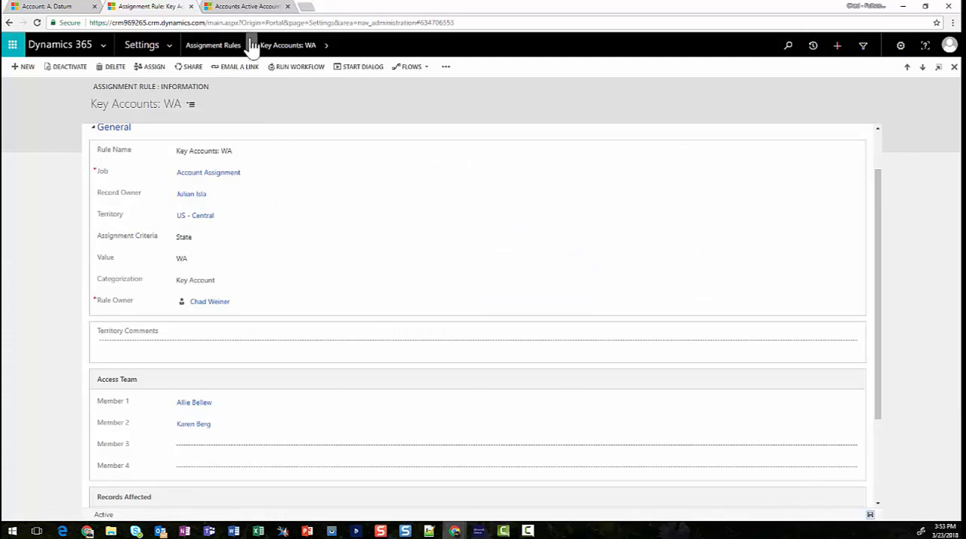
left_click(245, 6)
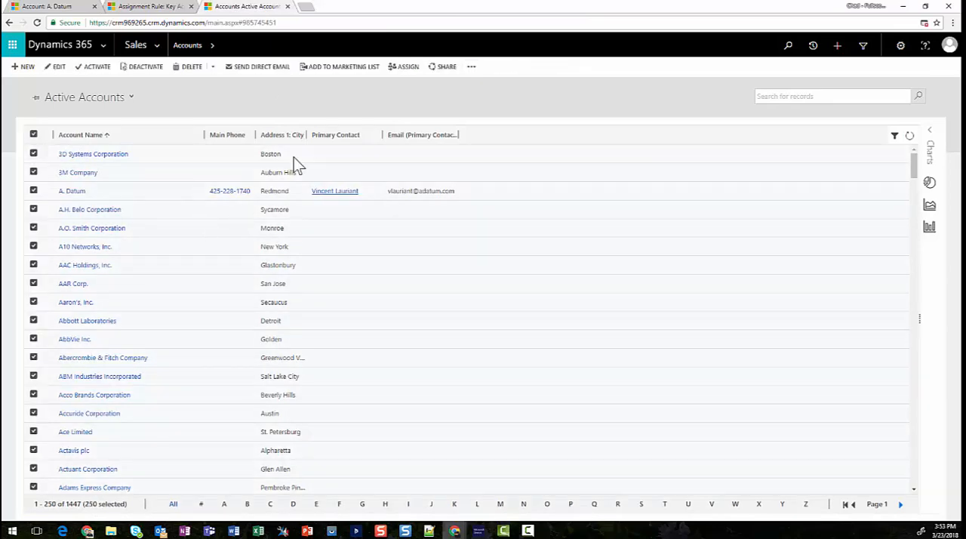
Run the Territory Management workflow on all 250 selected active accounts
left_click(471, 67)
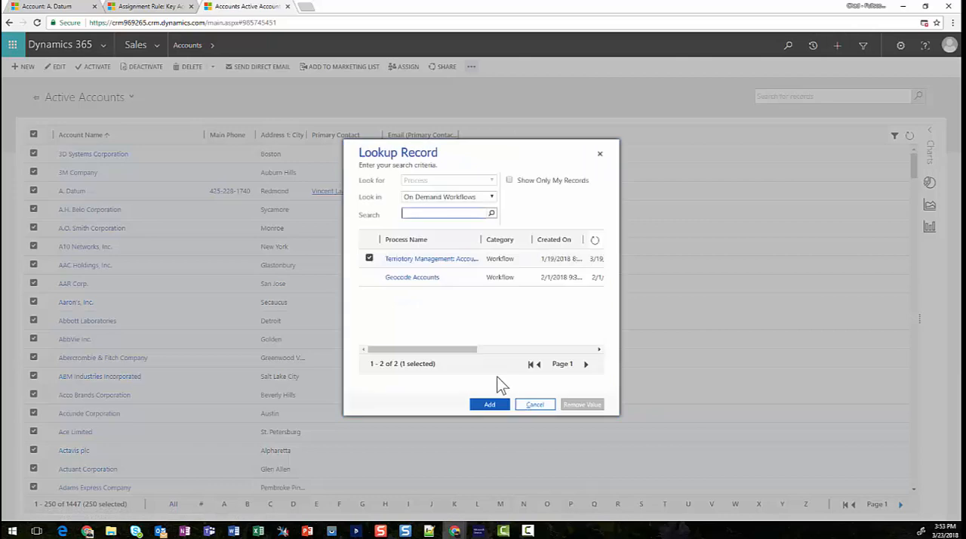
left_click(489, 403)
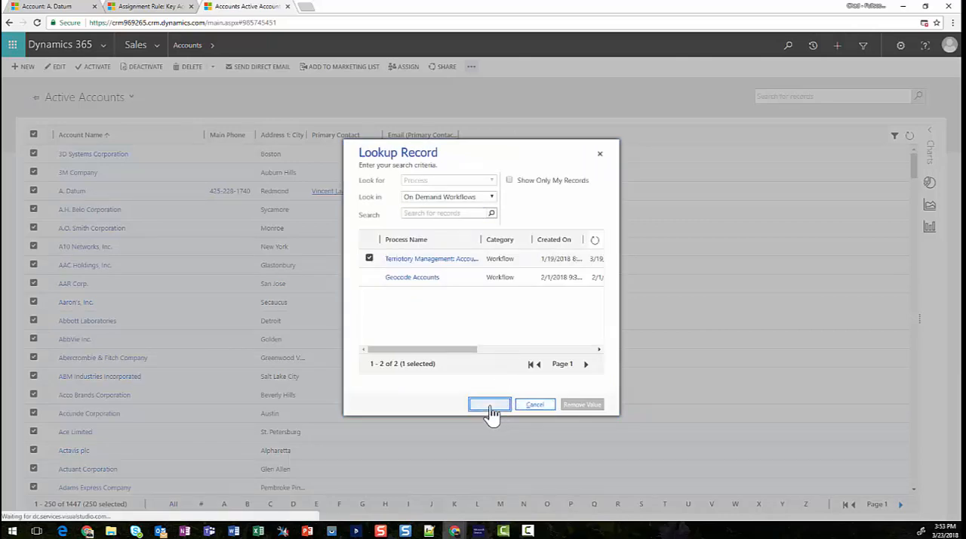
left_click(489, 403)
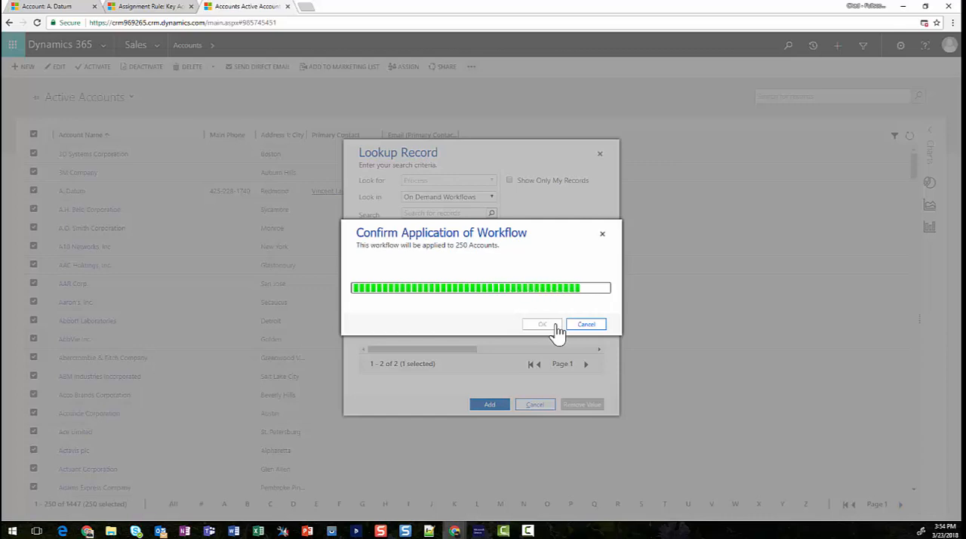
left_click(541, 324)
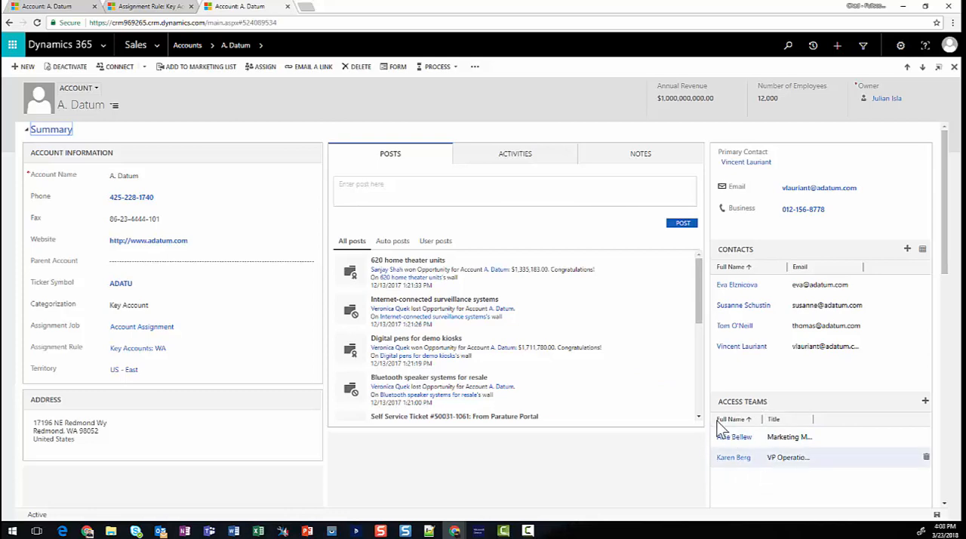
mouse_move(732, 456)
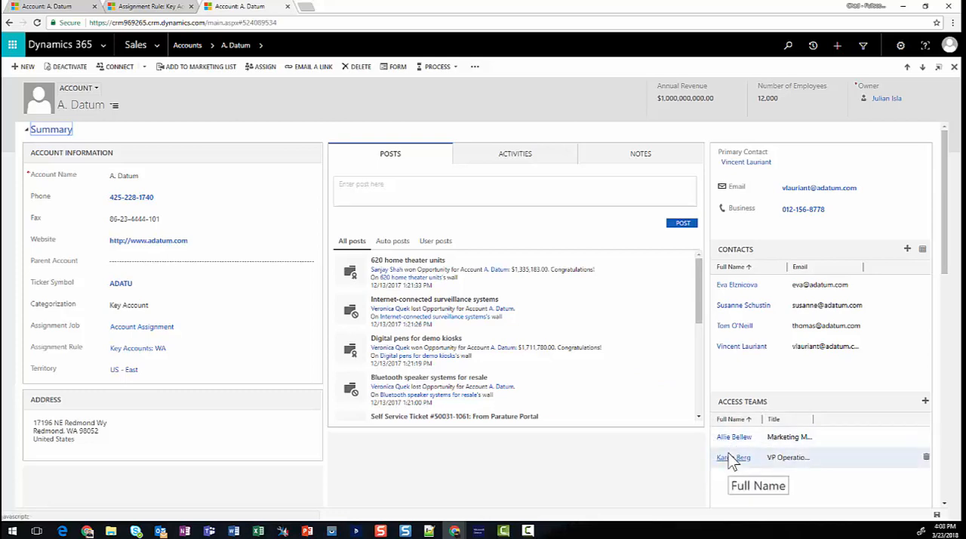